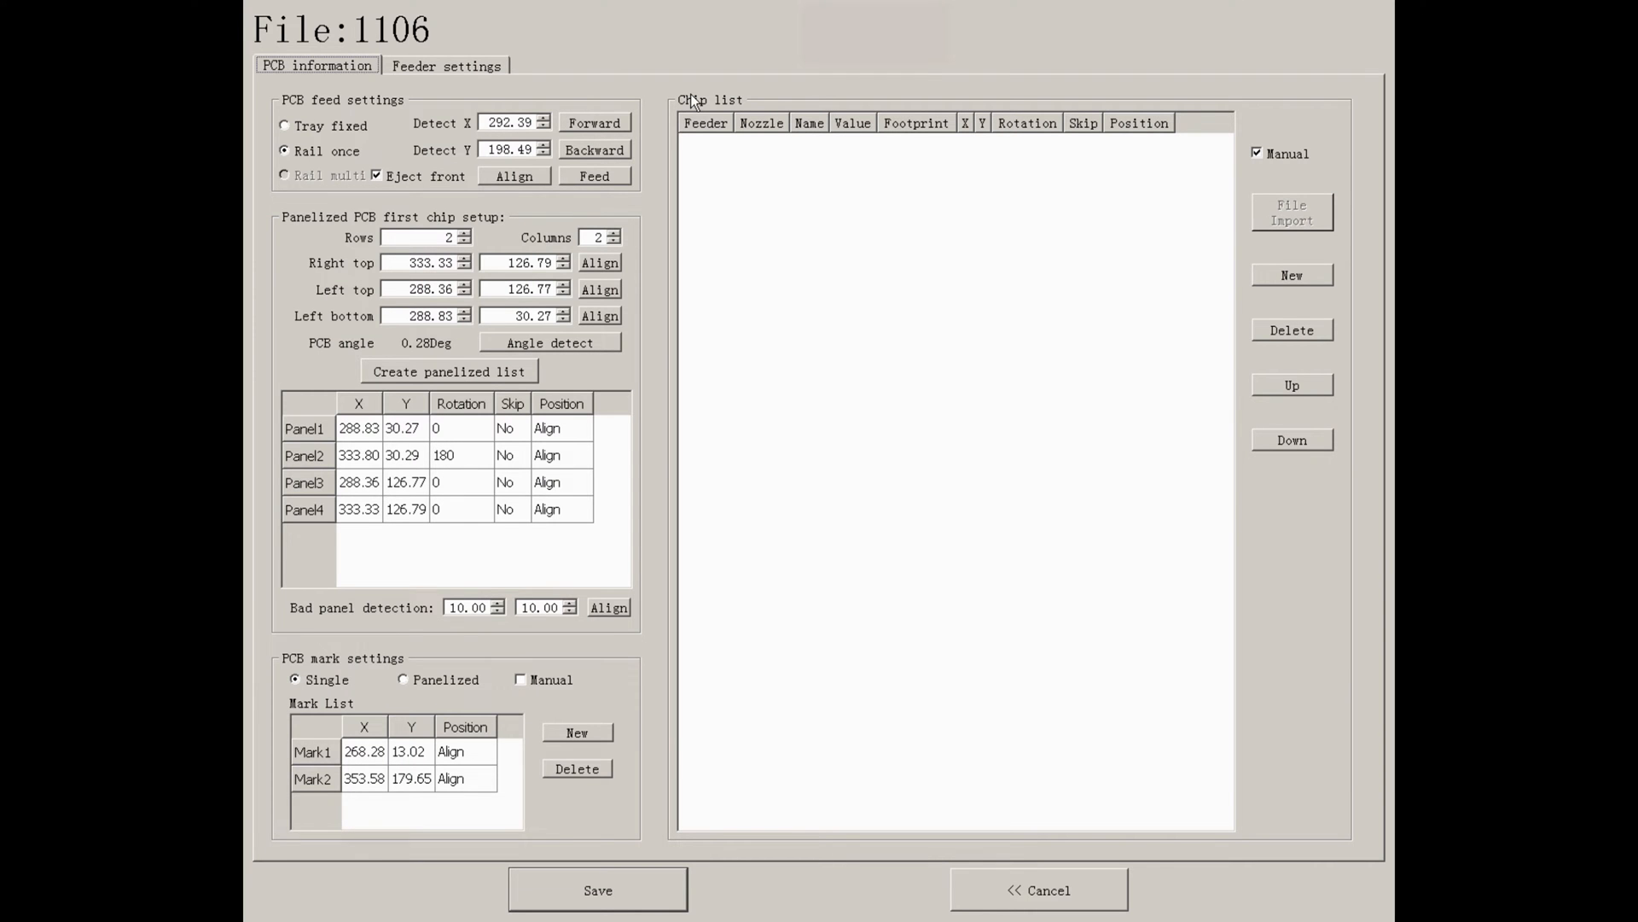
pyautogui.moveTo(712, 103)
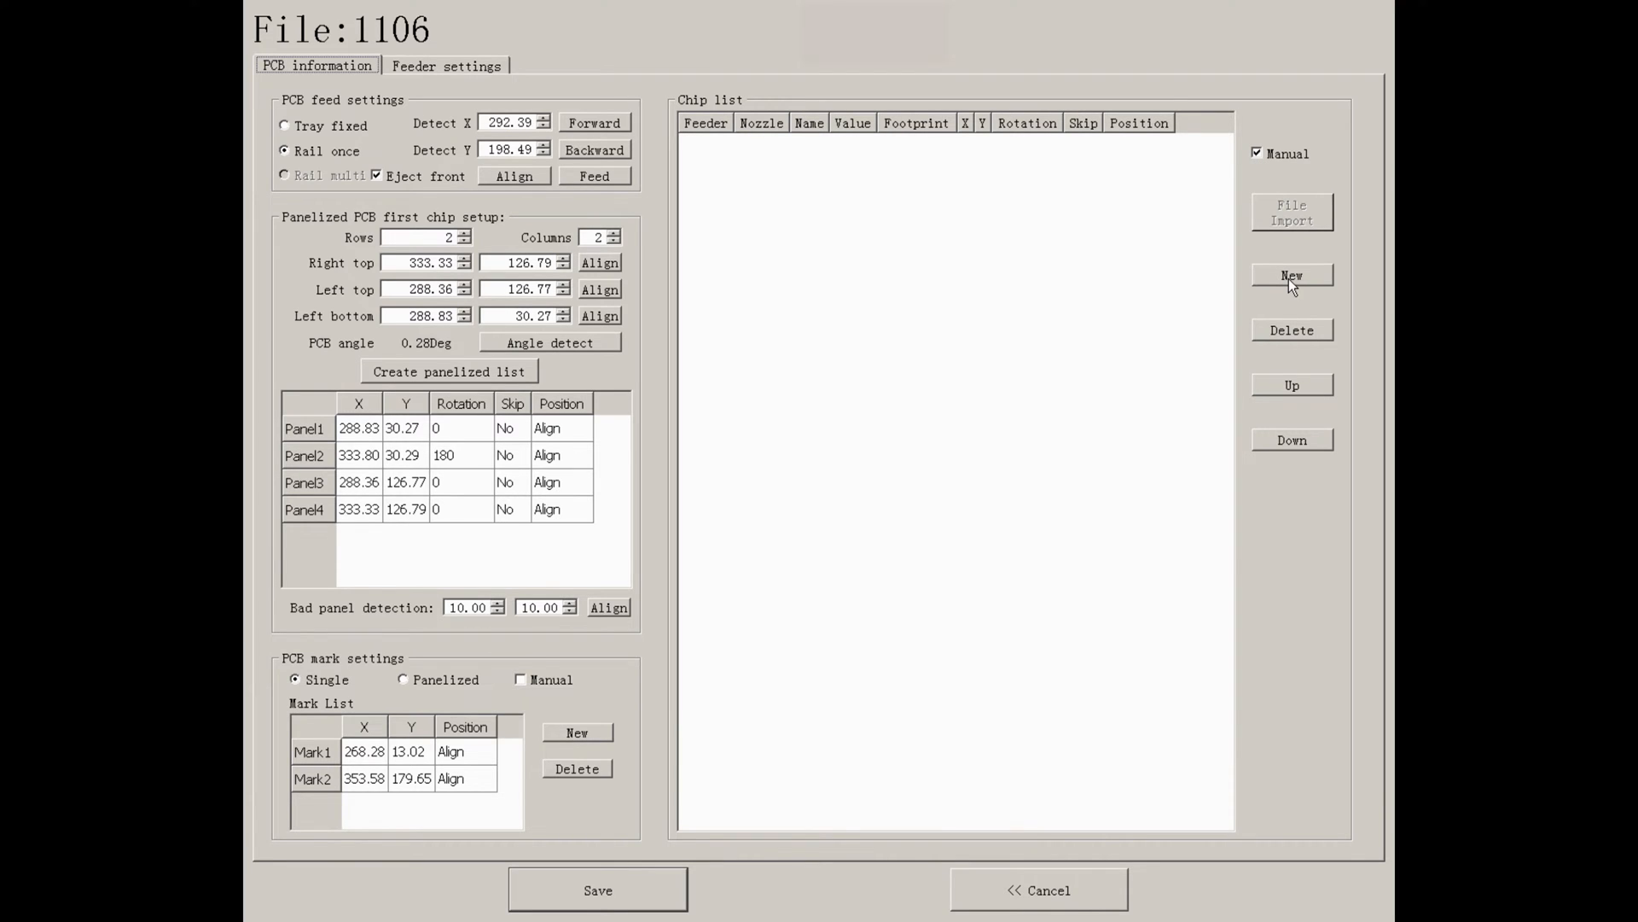
pyautogui.moveTo(1277, 196)
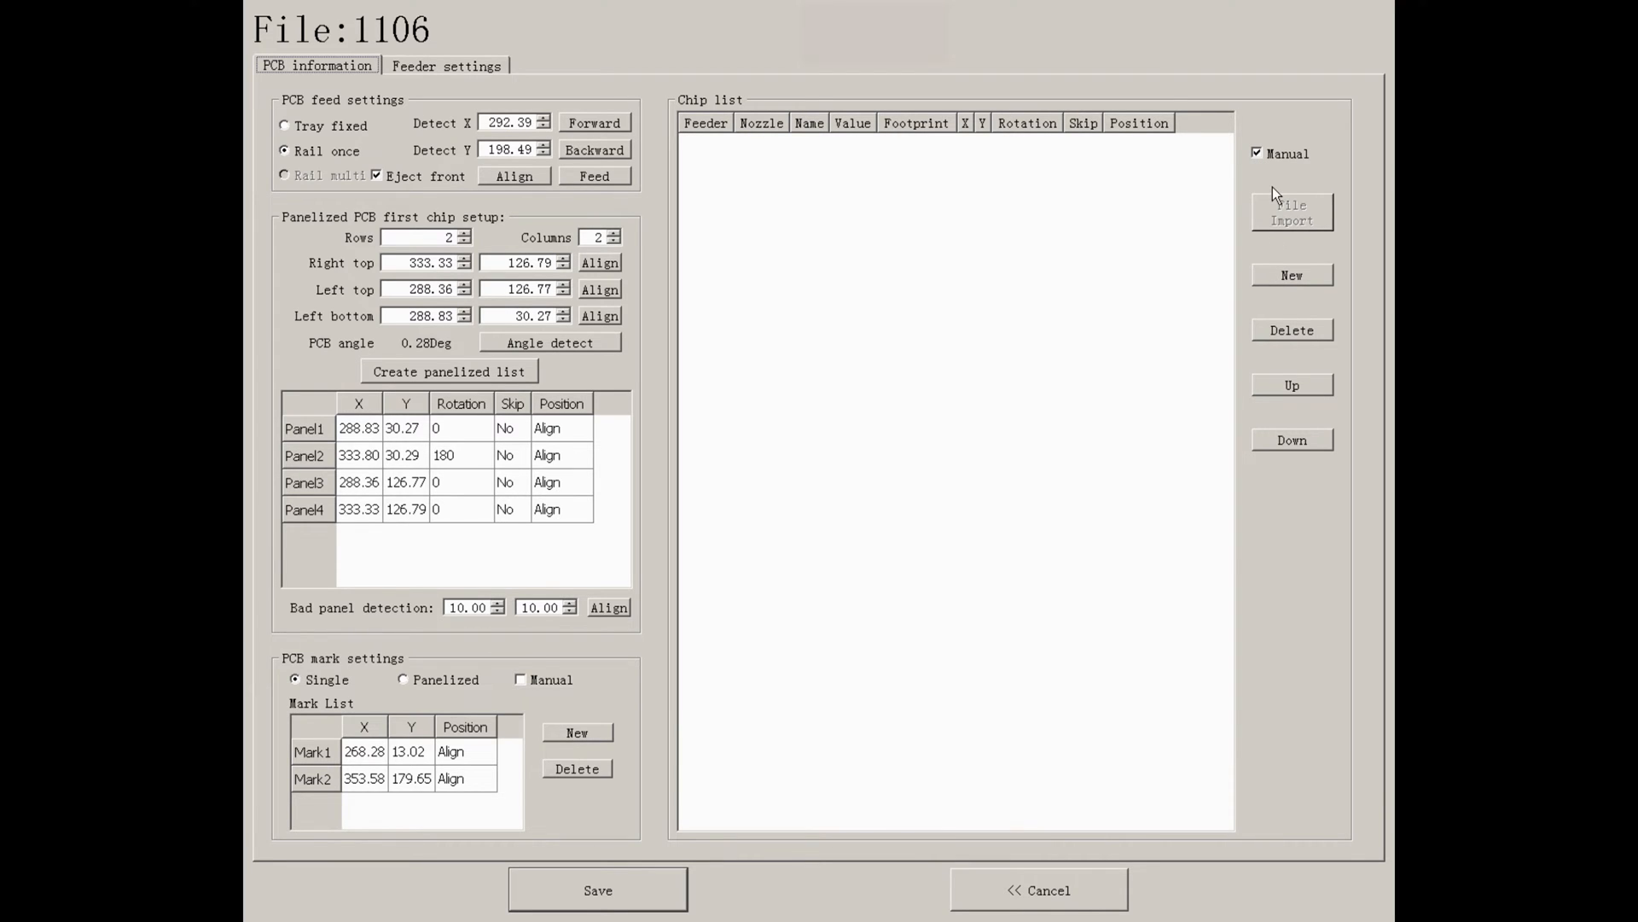
# Toggle manual chip entry off and on, cancelling a chip import and selecting Mark1 and Mark2.
pyautogui.click(1257, 153)
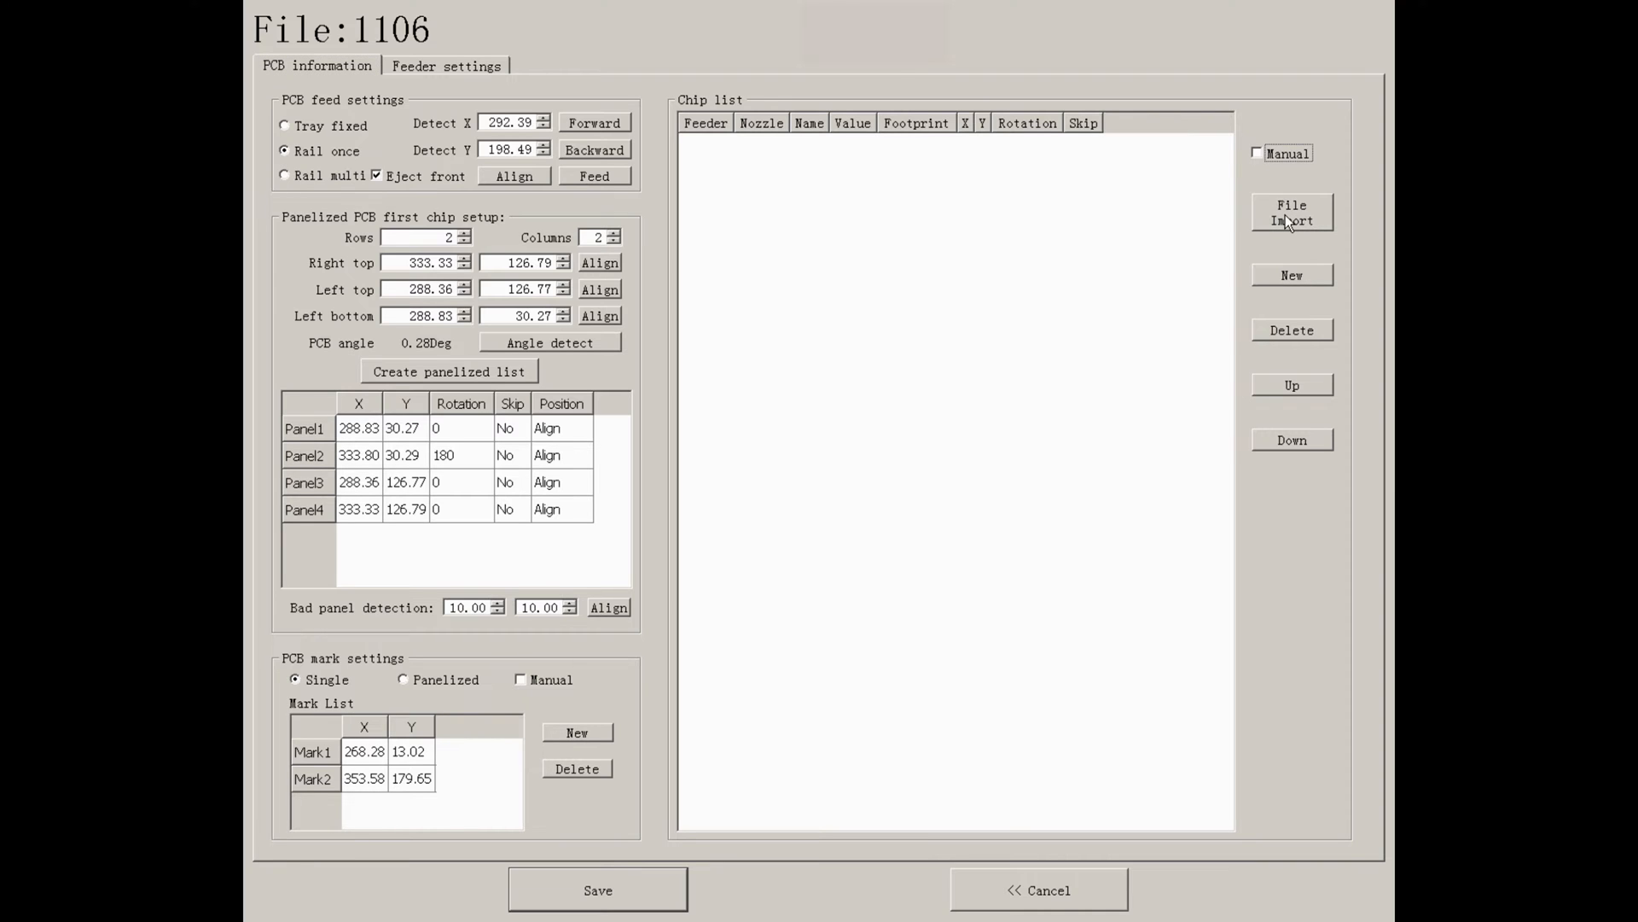
pyautogui.click(1291, 212)
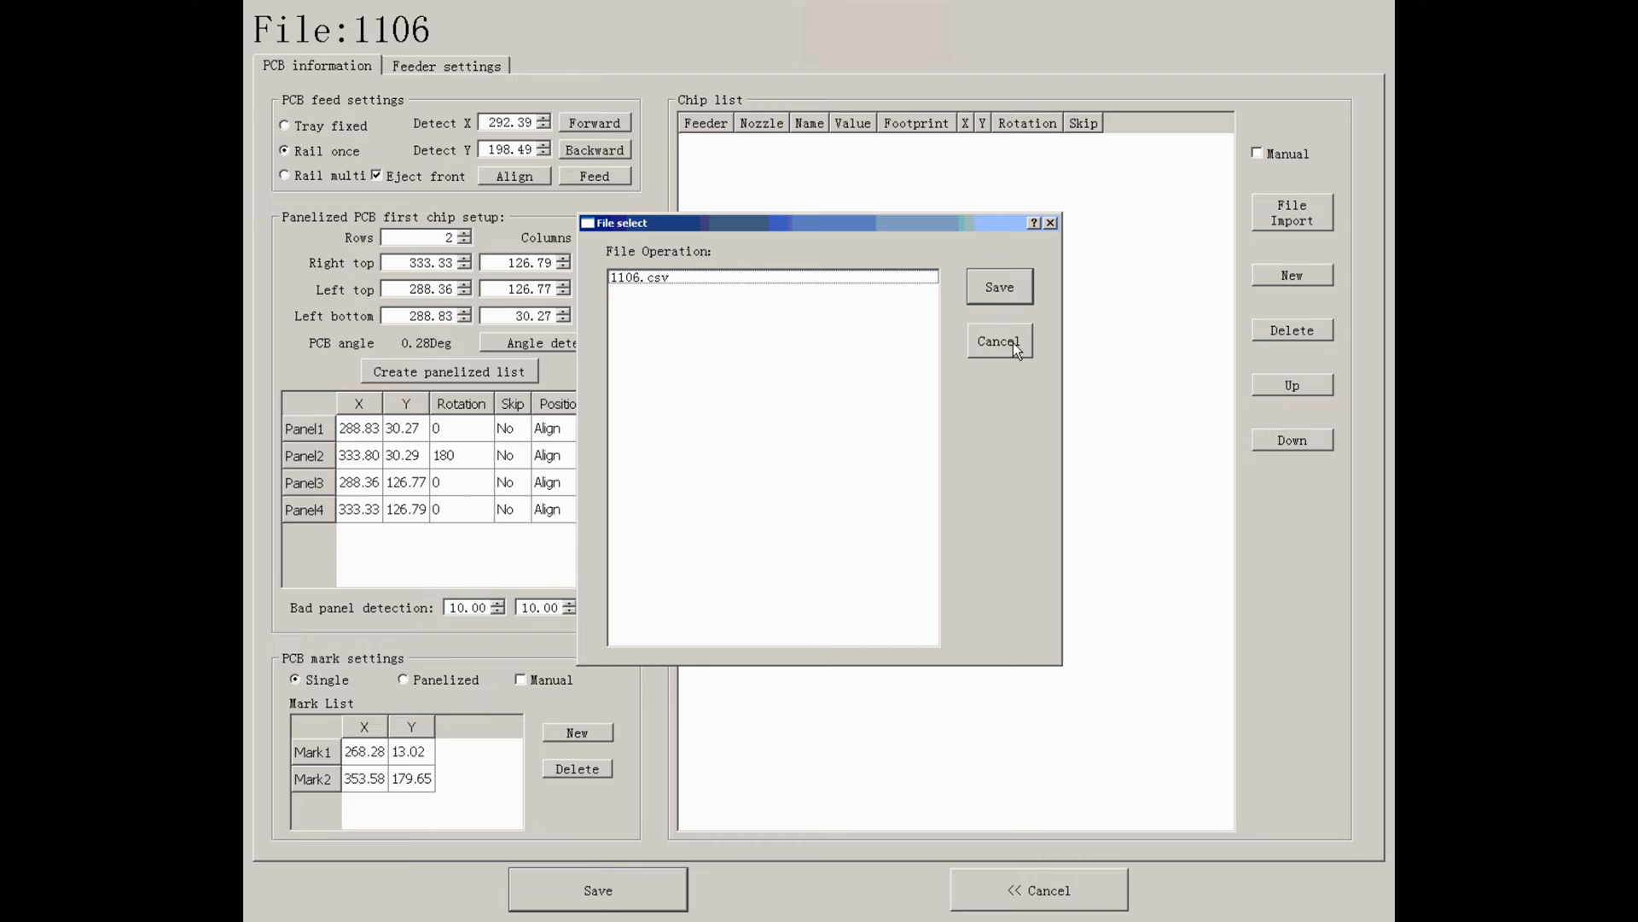
pyautogui.click(997, 342)
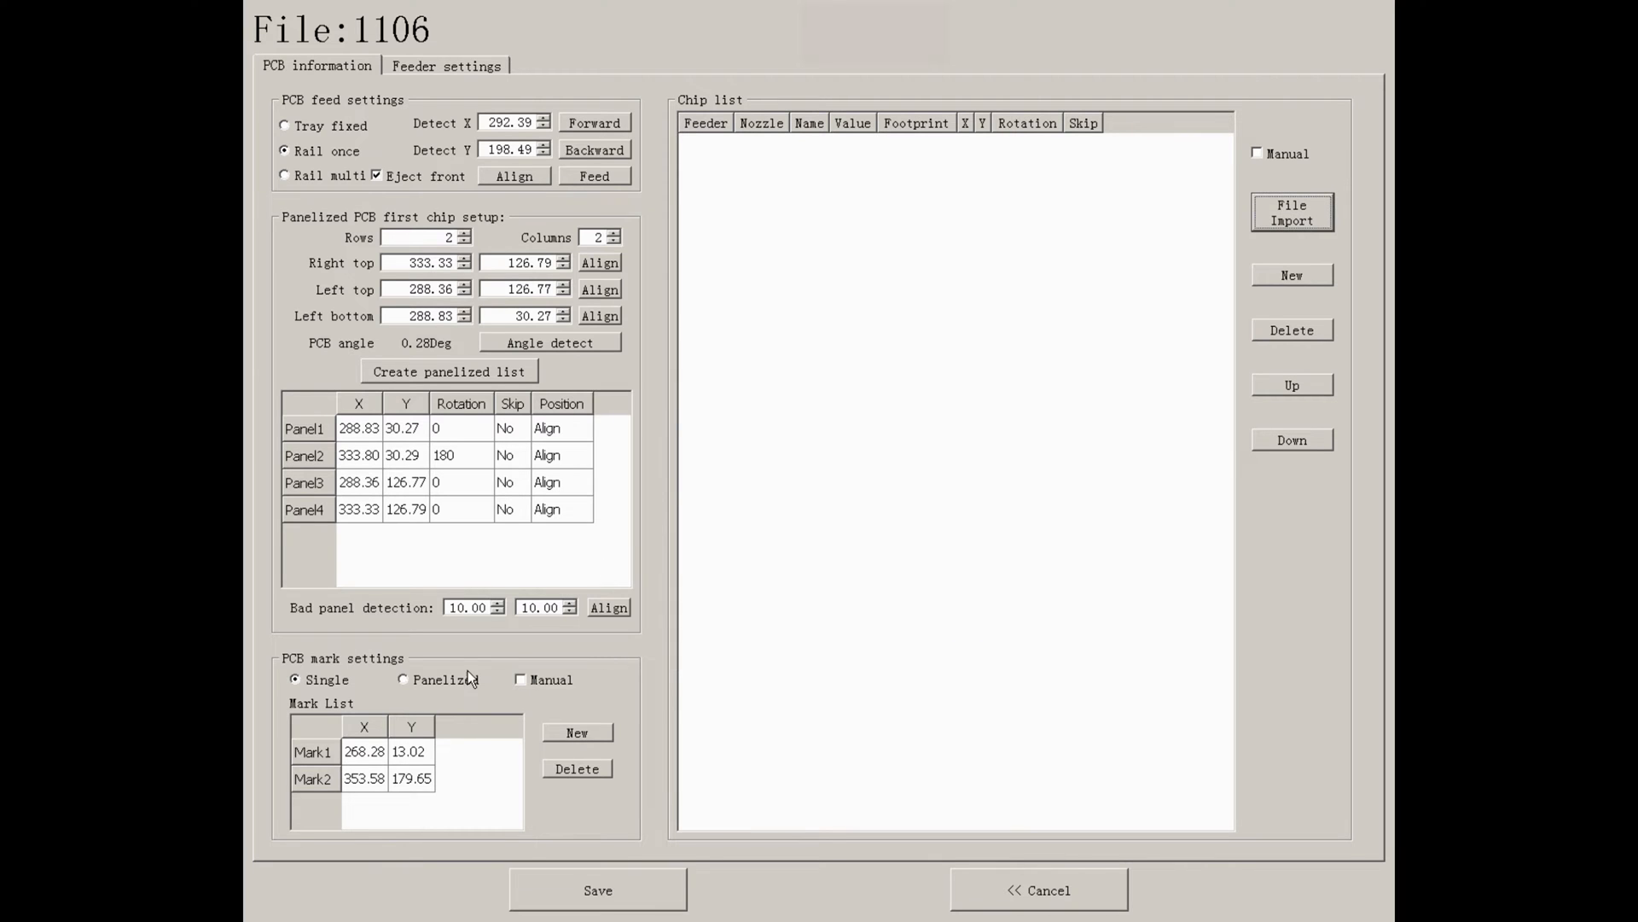
pyautogui.moveTo(497, 753)
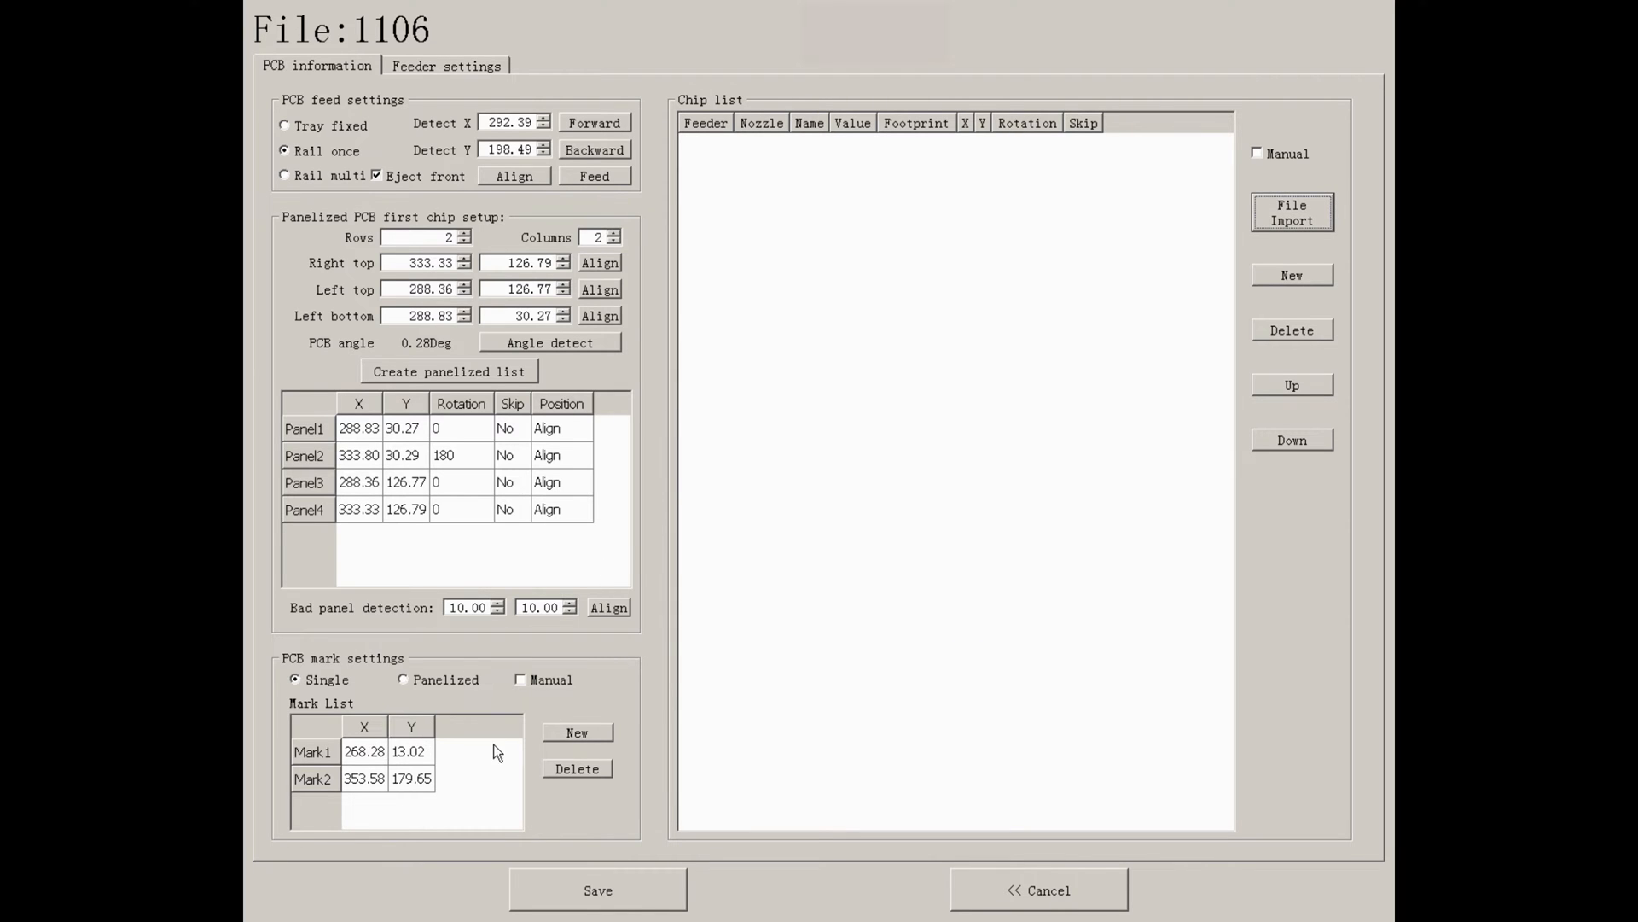
pyautogui.click(410, 750)
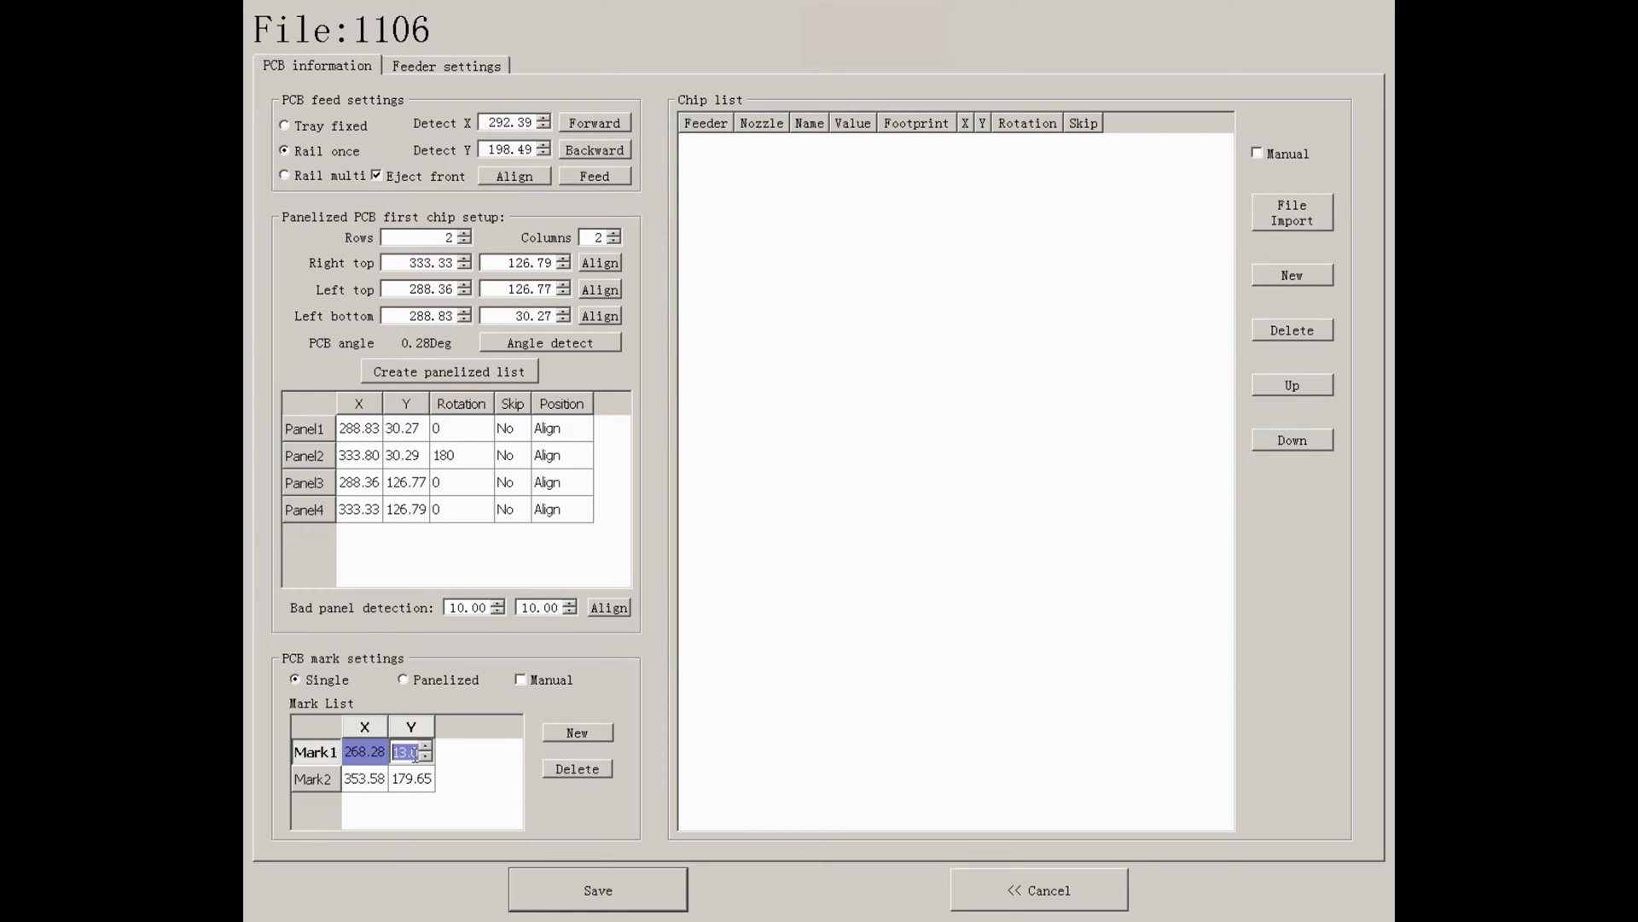
pyautogui.click(408, 778)
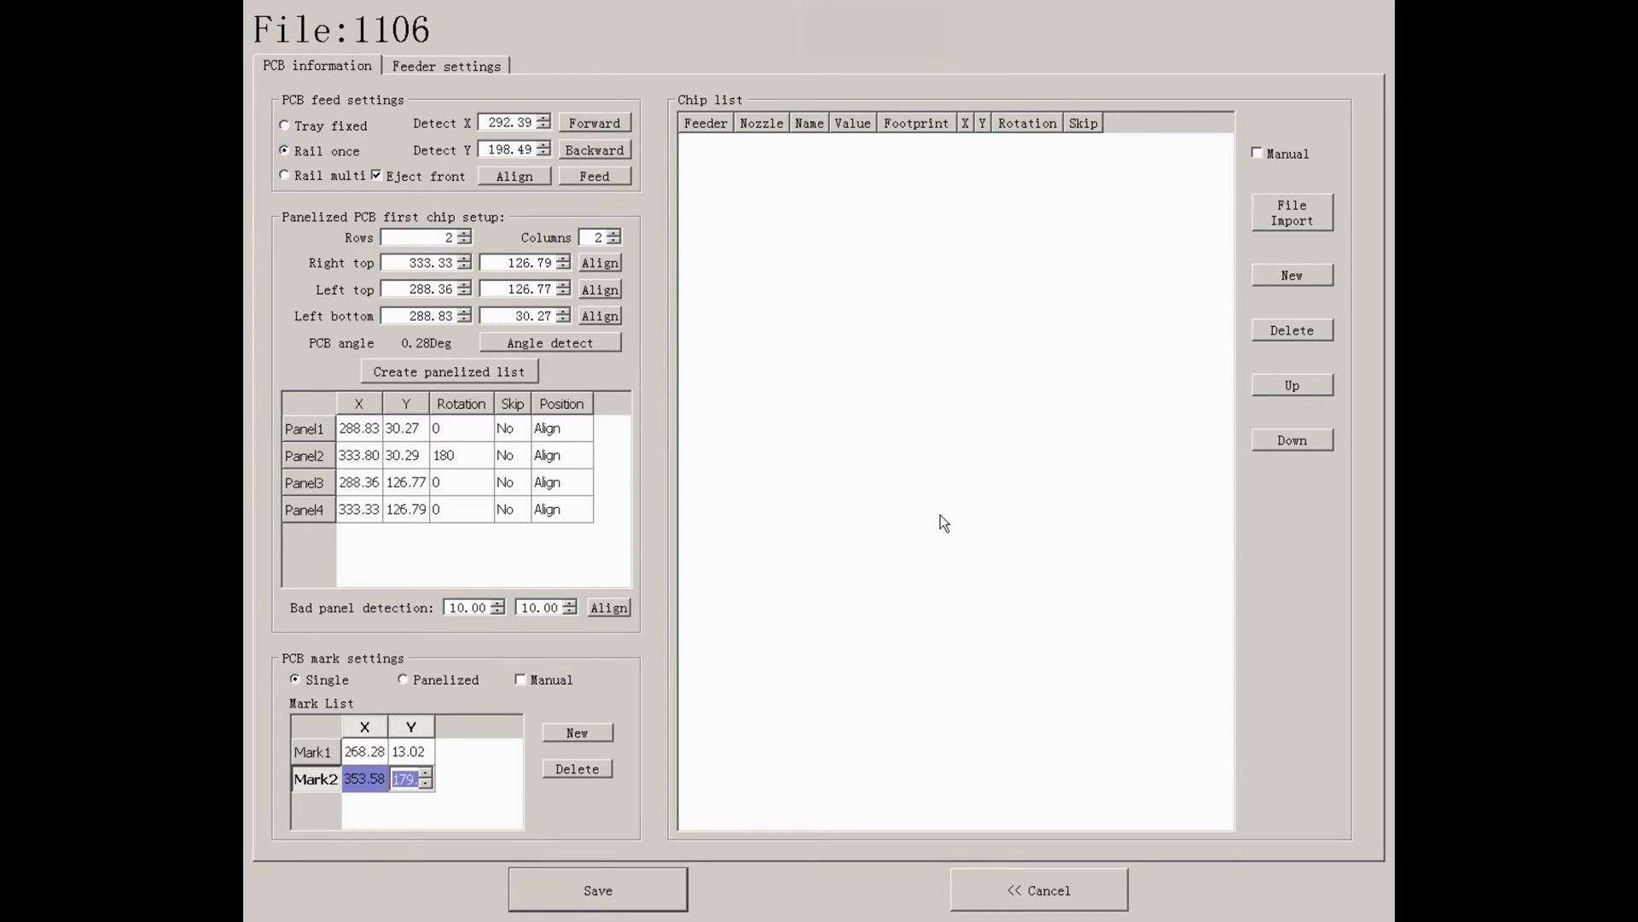
pyautogui.moveTo(1260, 190)
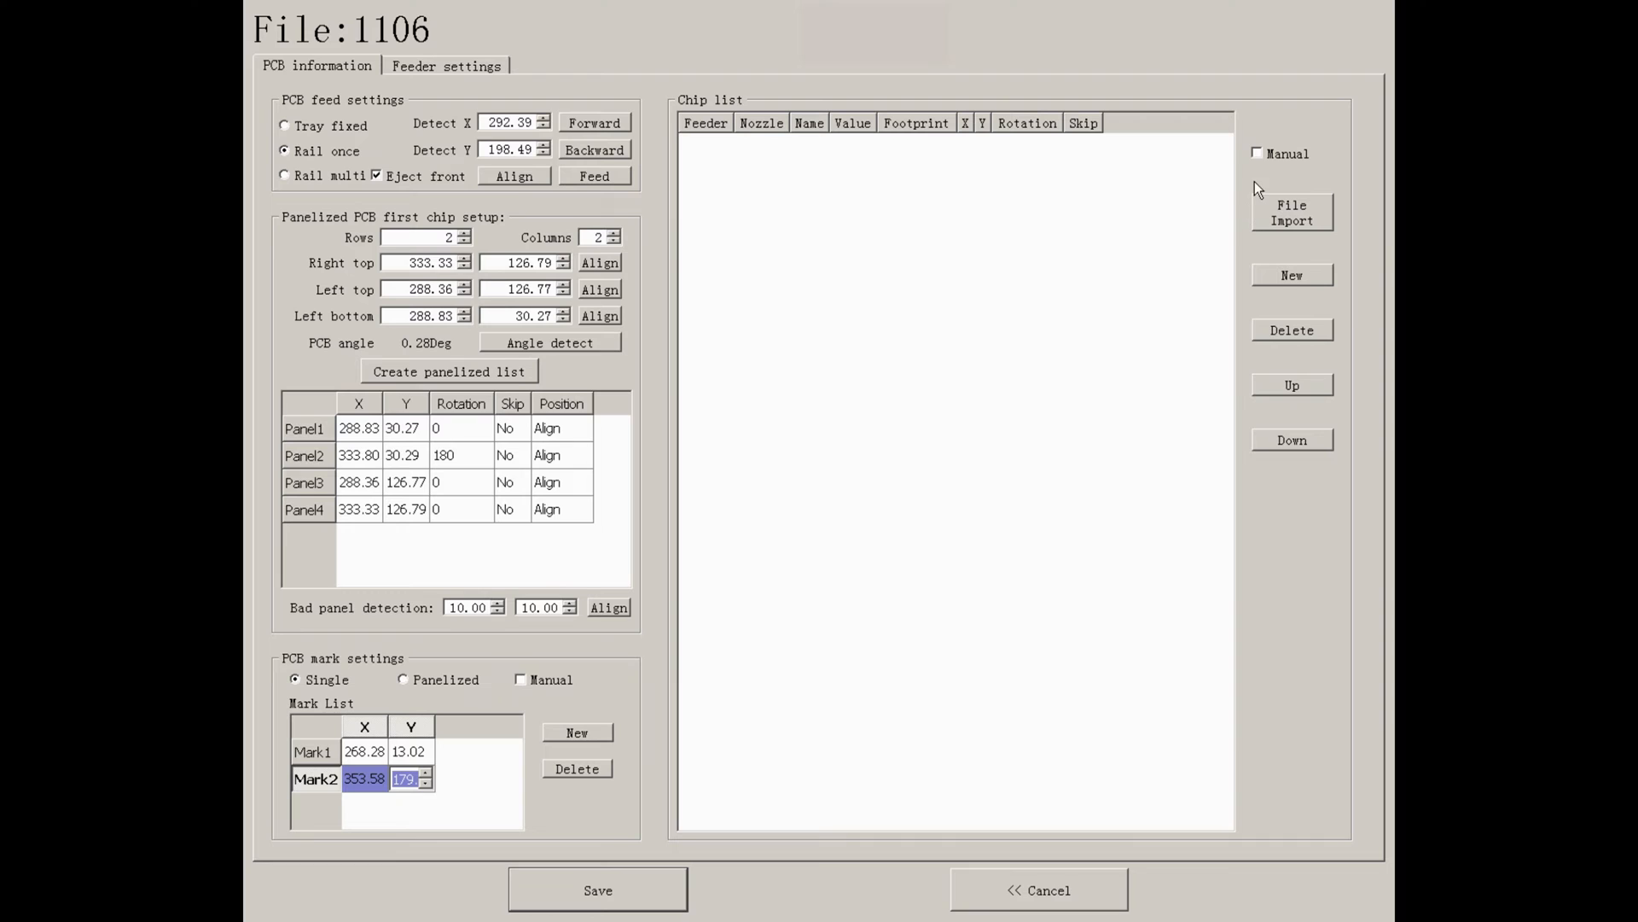
pyautogui.click(1257, 154)
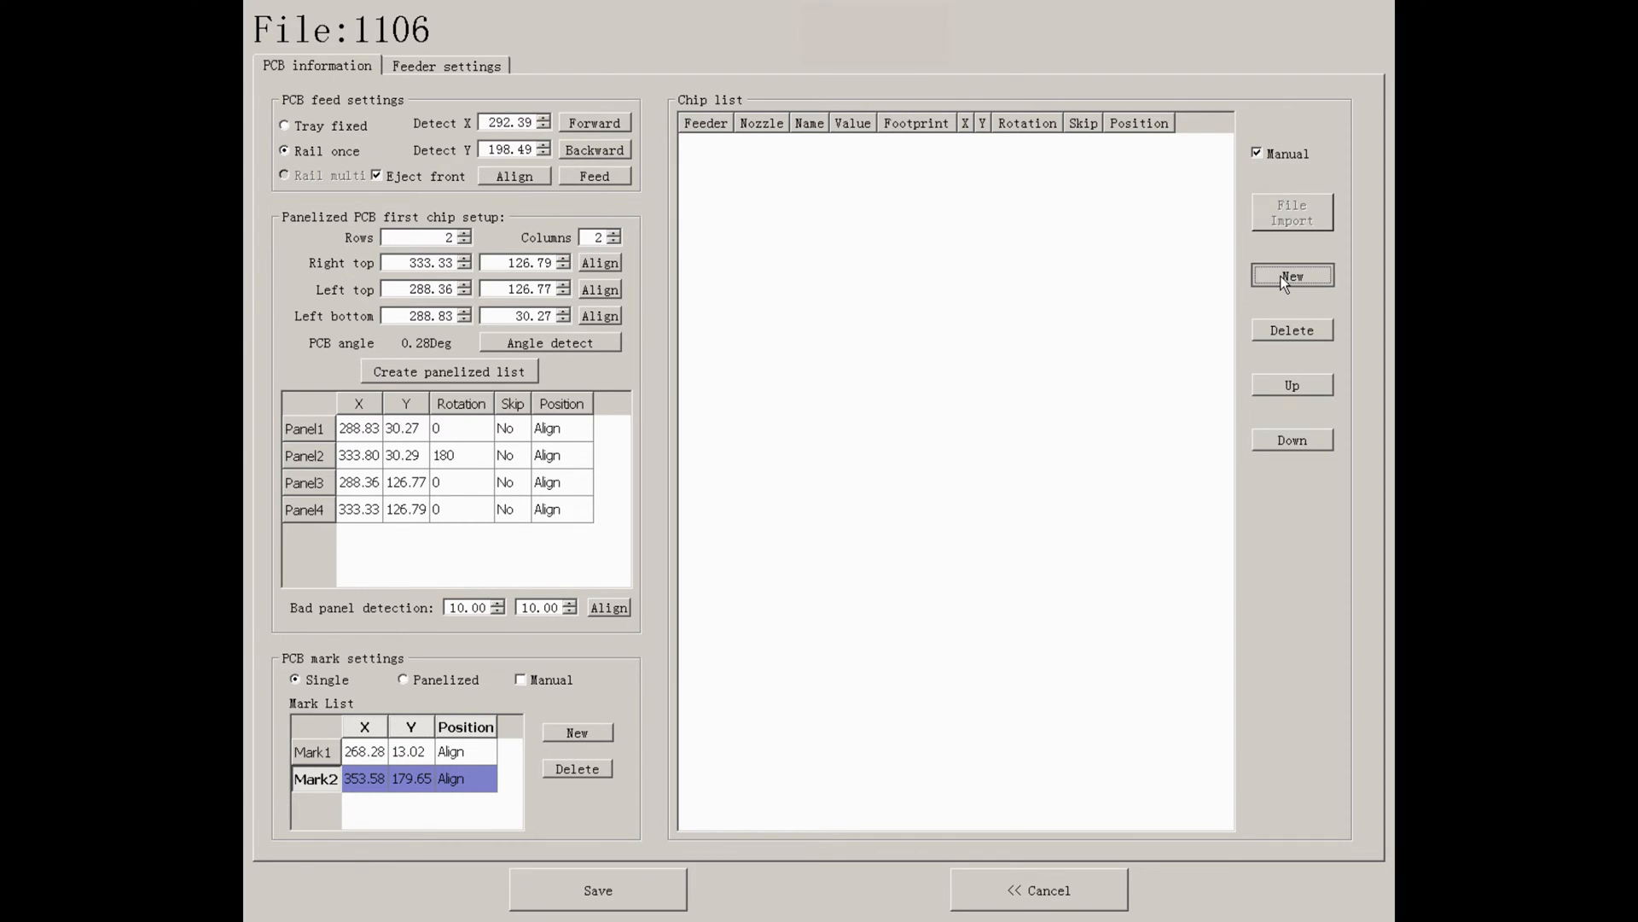
# Add Chip1 to the chip list with its X coordinate and Y 30.27.
pyautogui.click(1291, 275)
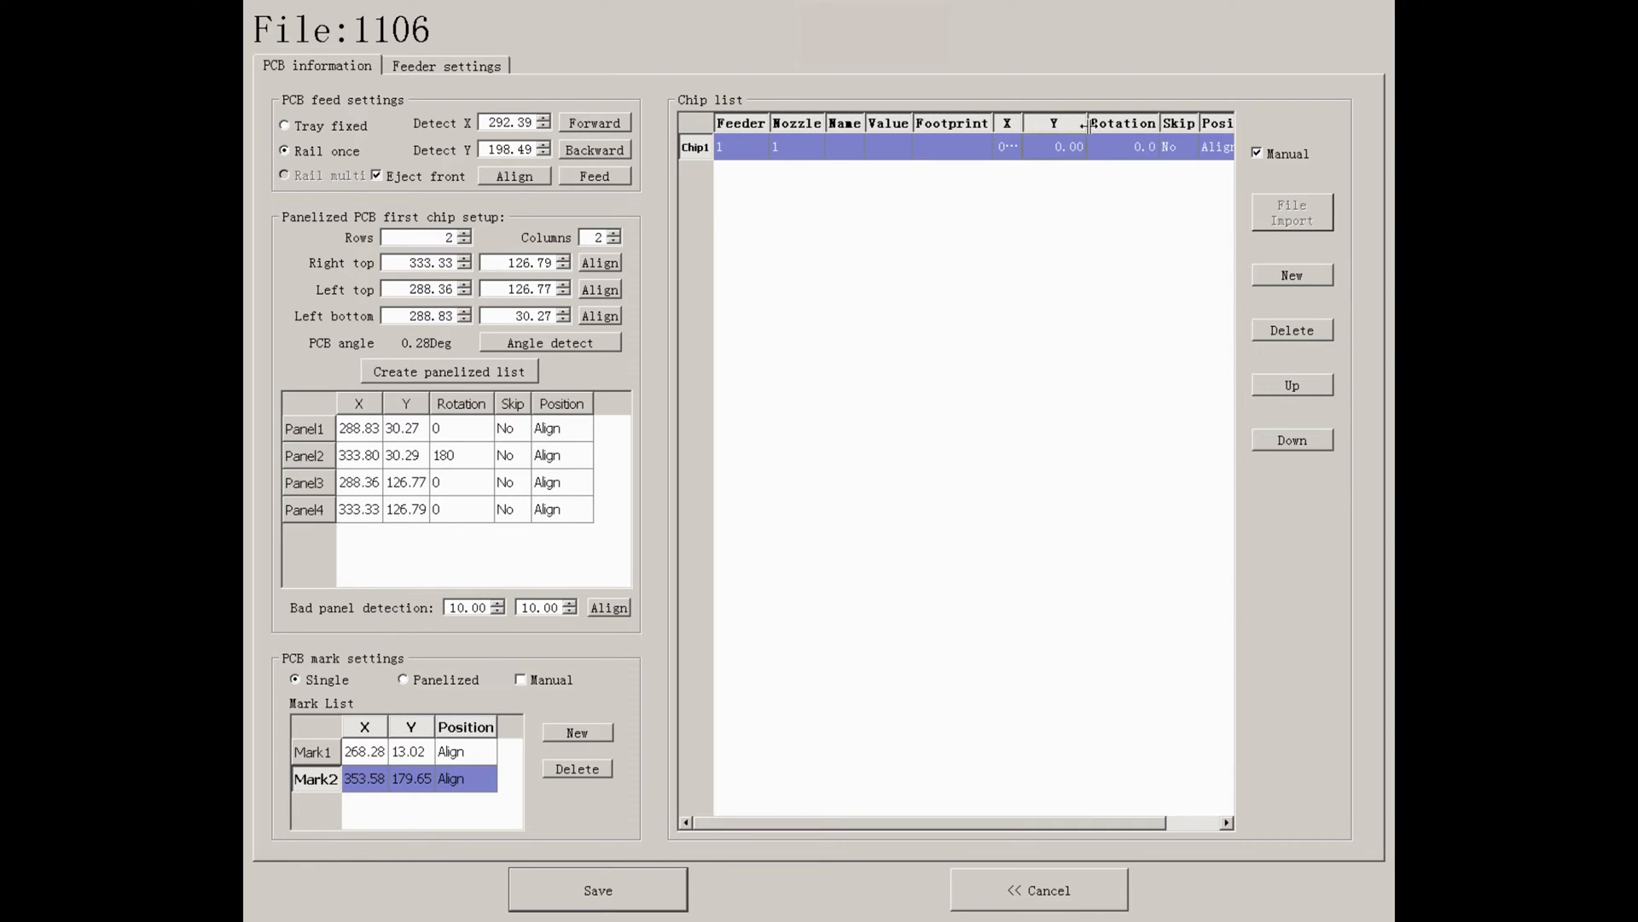
pyautogui.click(1006, 146)
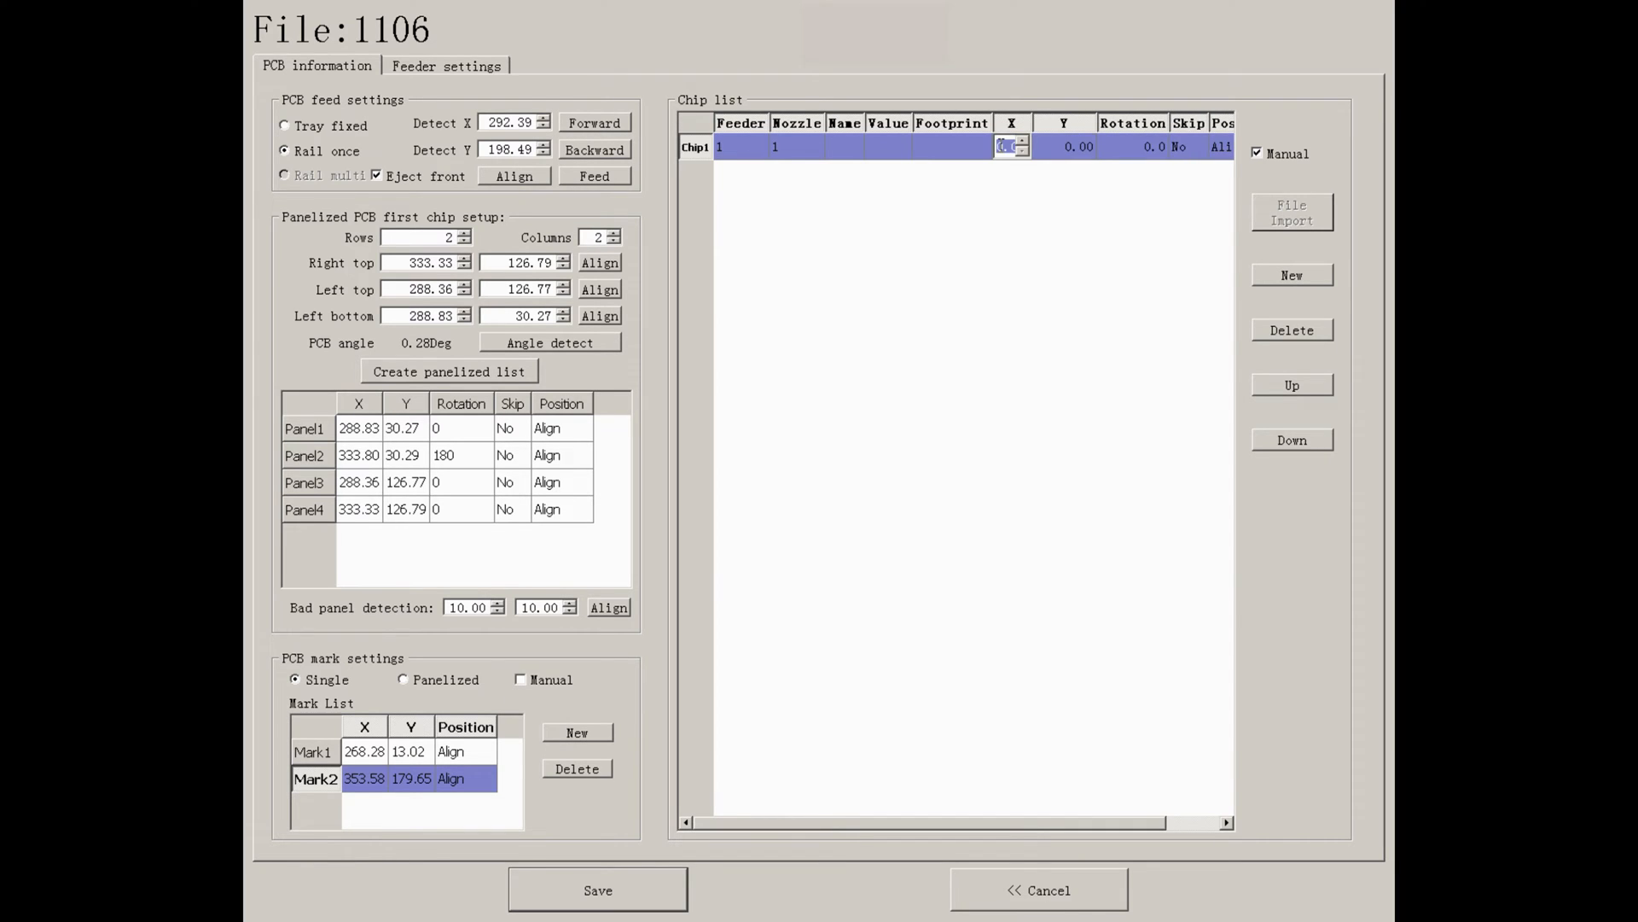
pyautogui.click(427, 316)
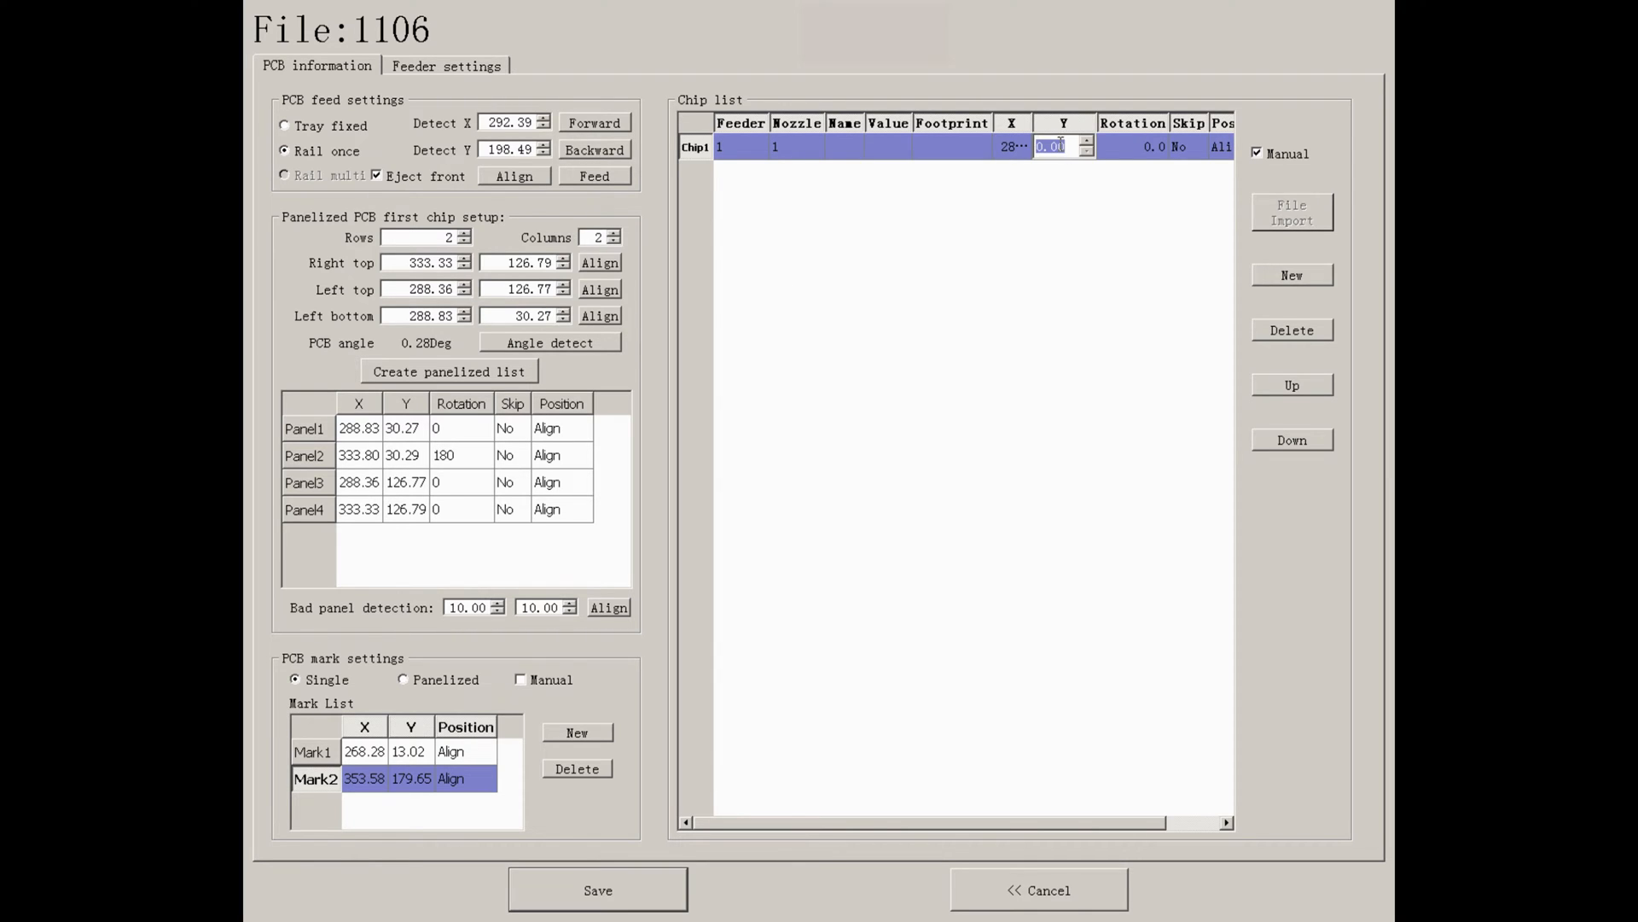
pyautogui.write('30.27')
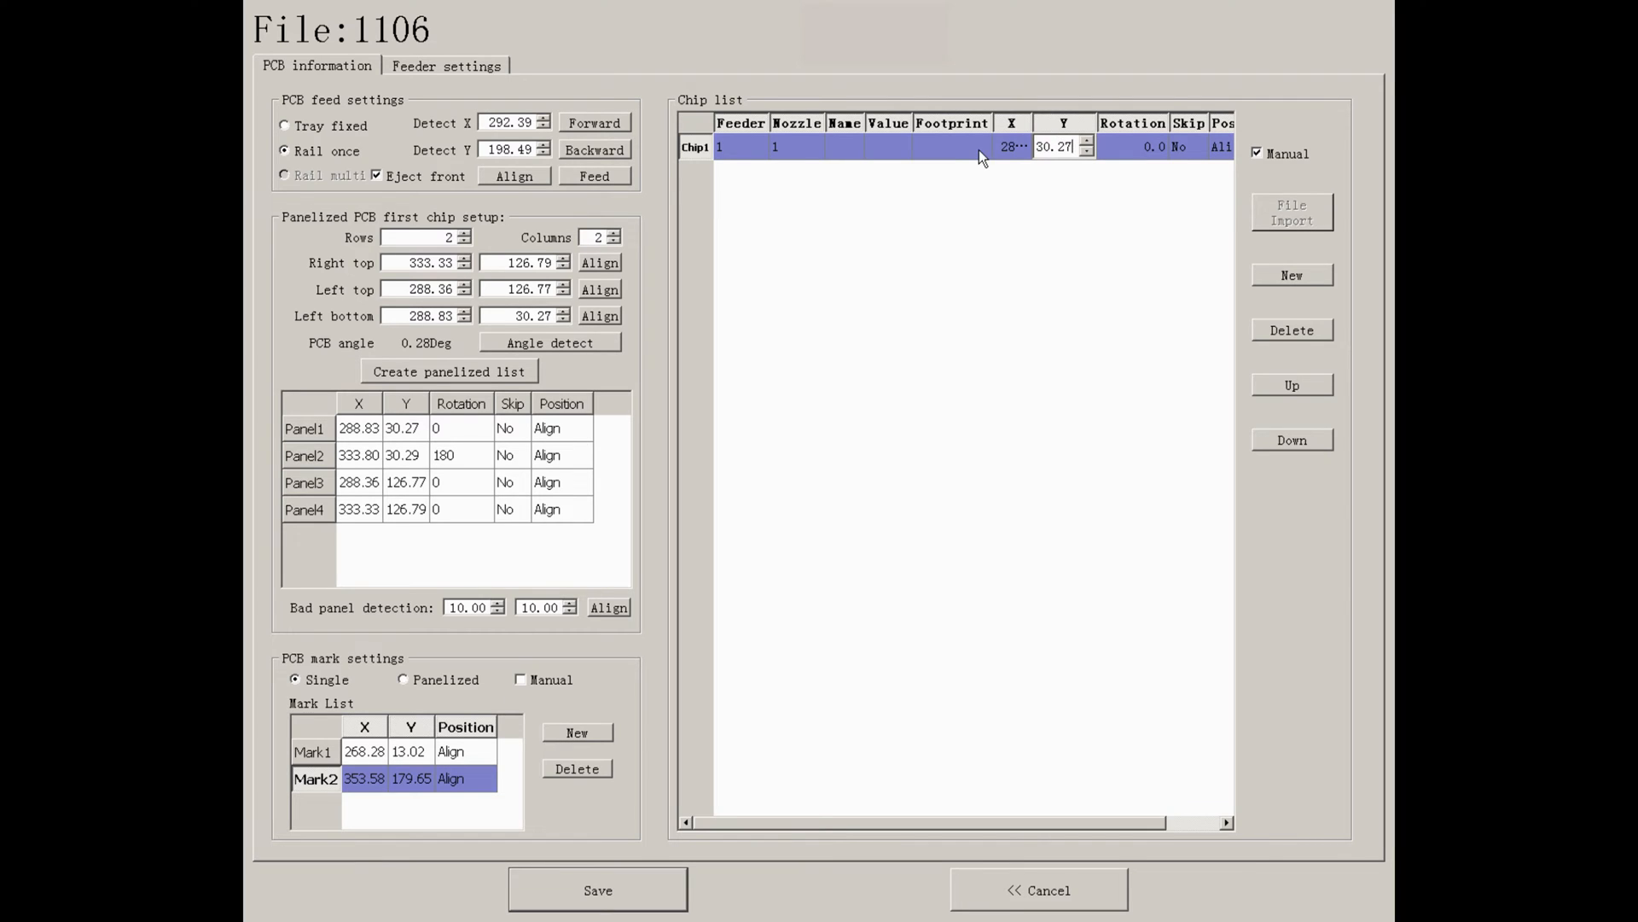
# Set Chip1 to name R2, value 10K, footprint 0402 and rotation 90.
pyautogui.click(951, 145)
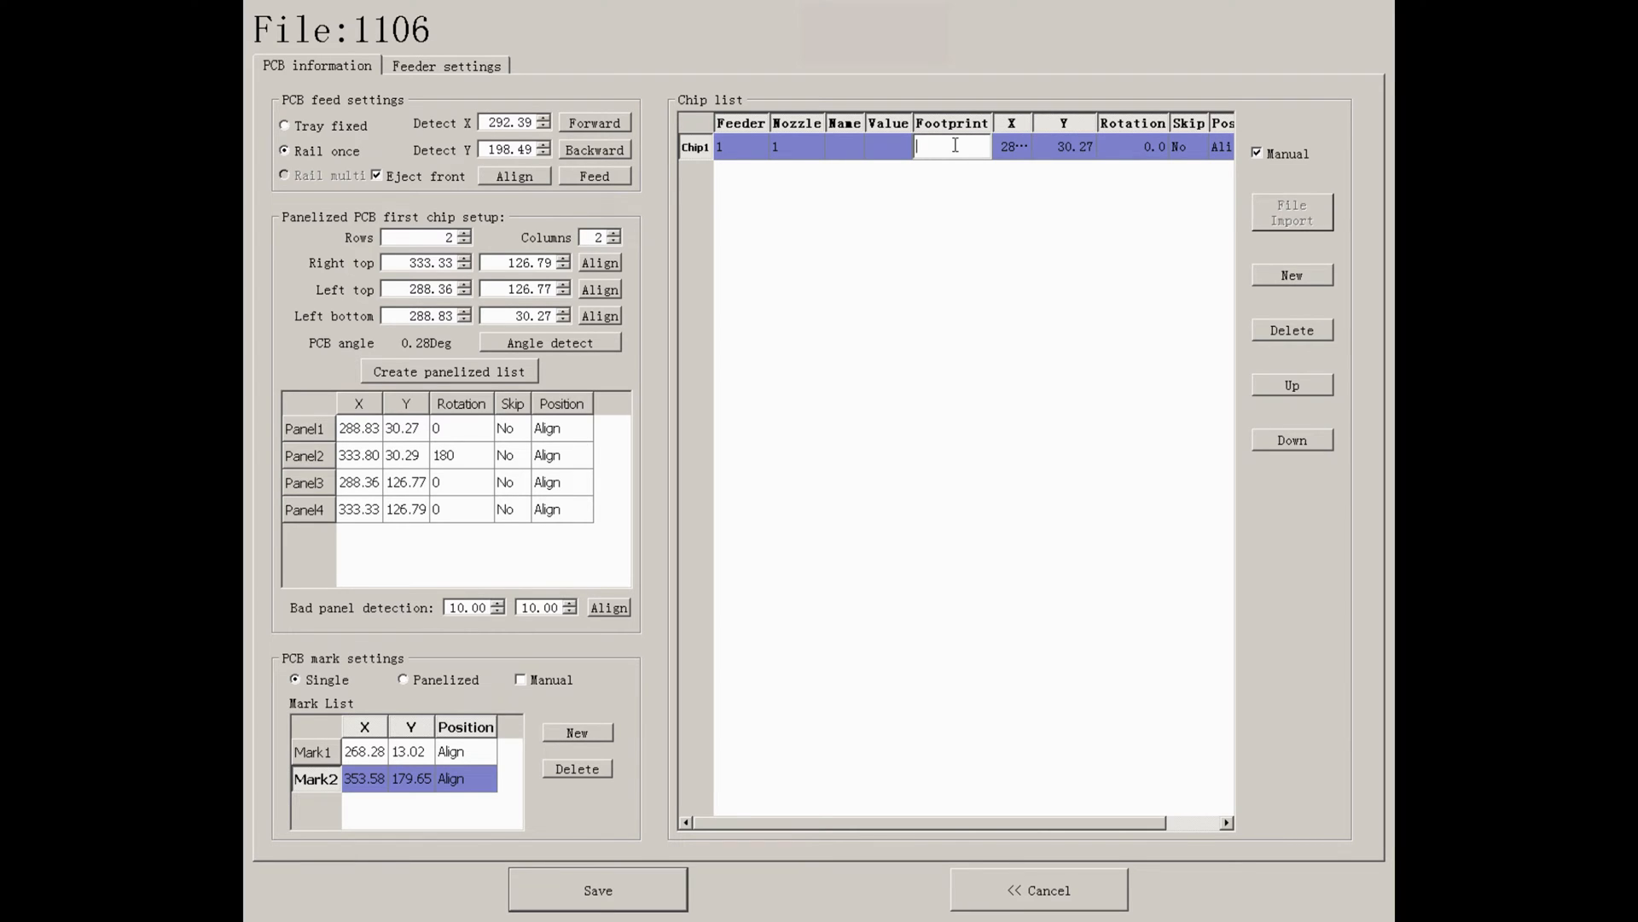
pyautogui.write('0402')
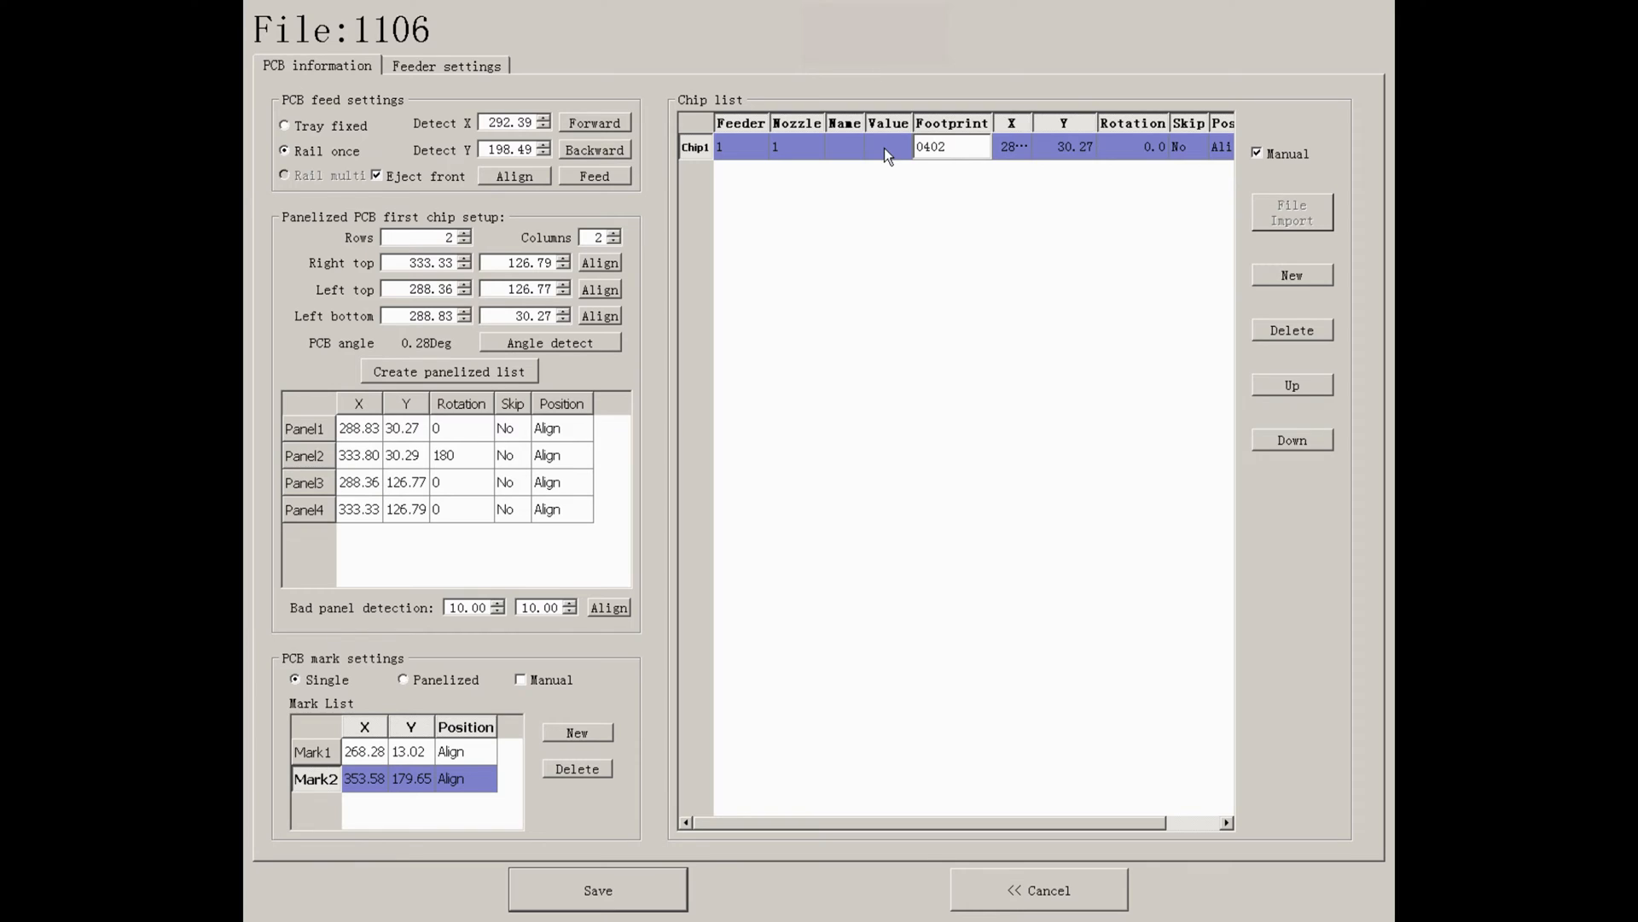
pyautogui.write('10K')
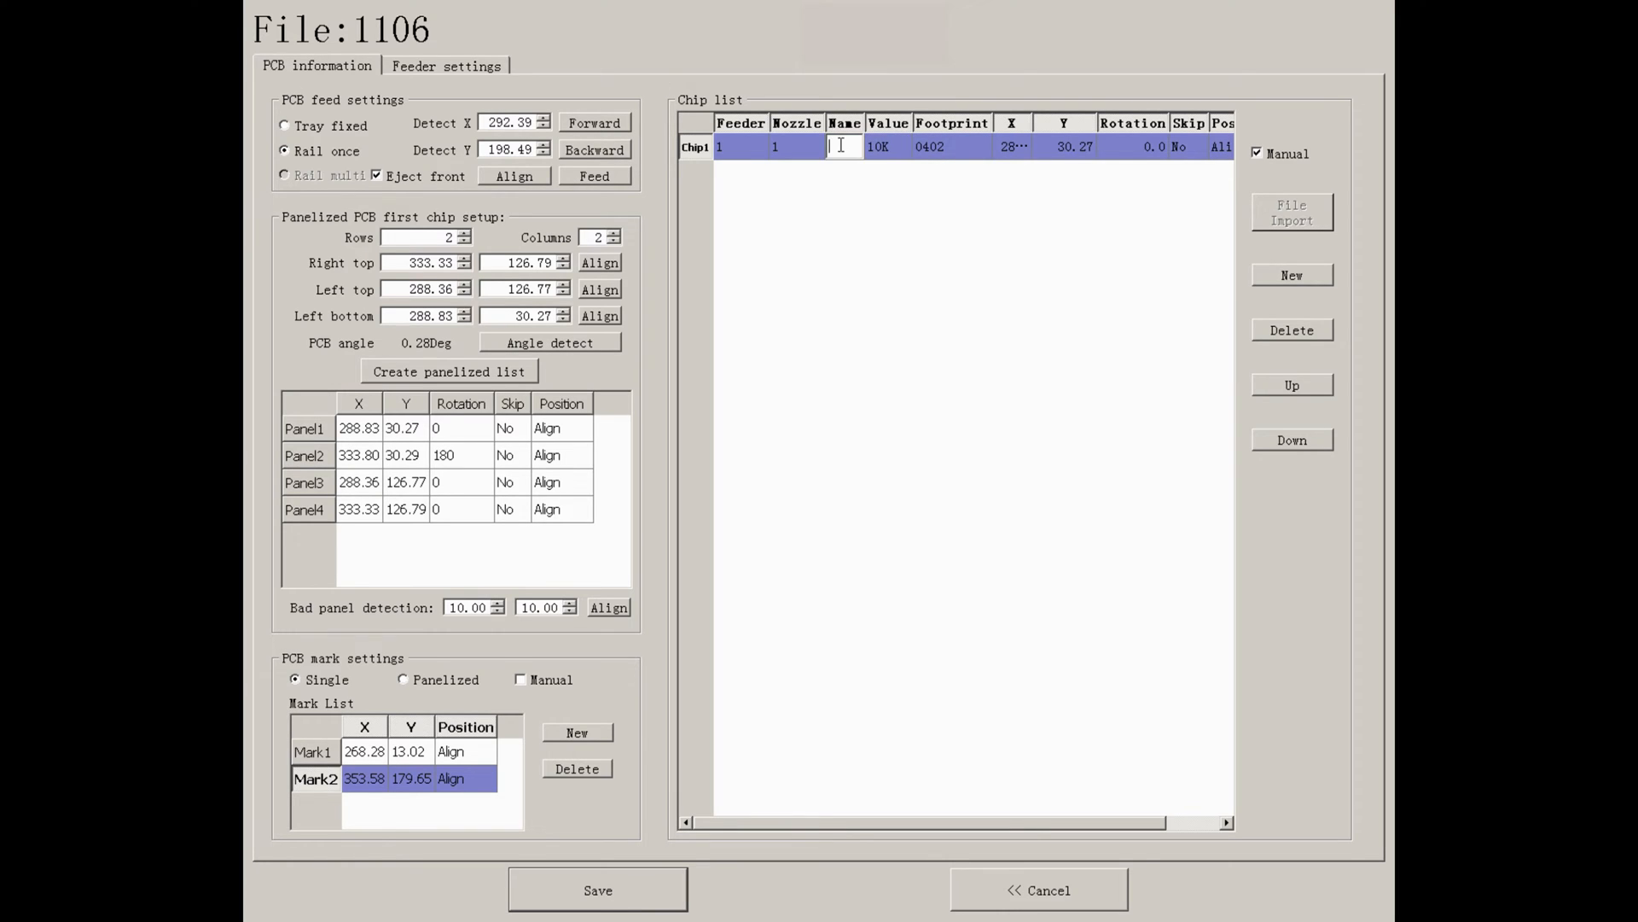
pyautogui.write('R2')
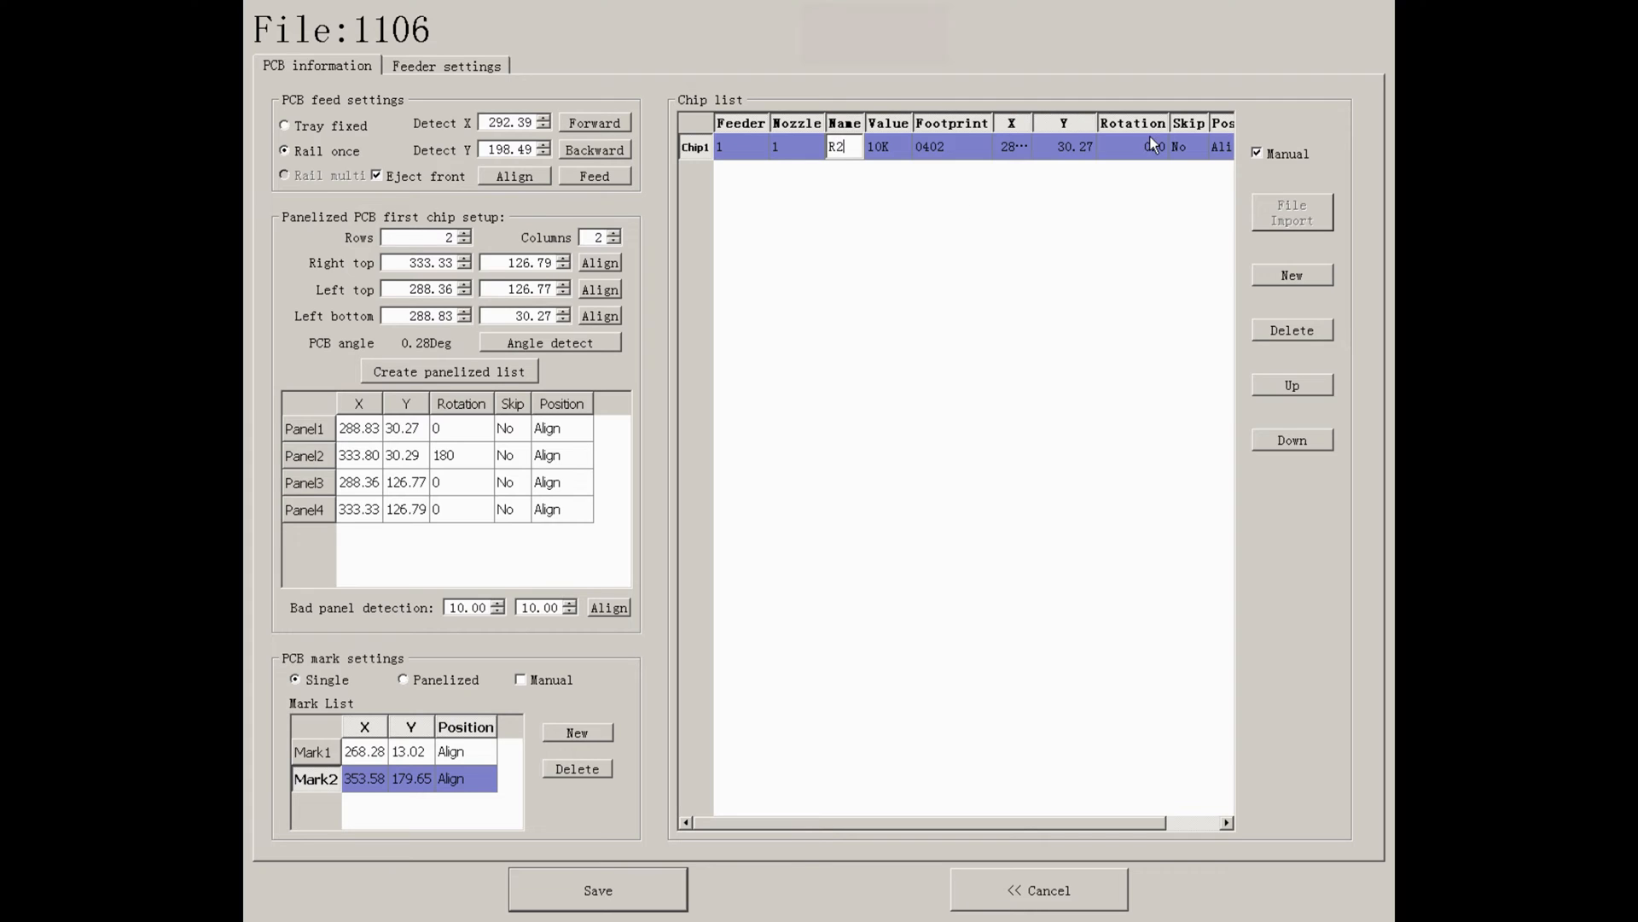
pyautogui.click(1128, 146)
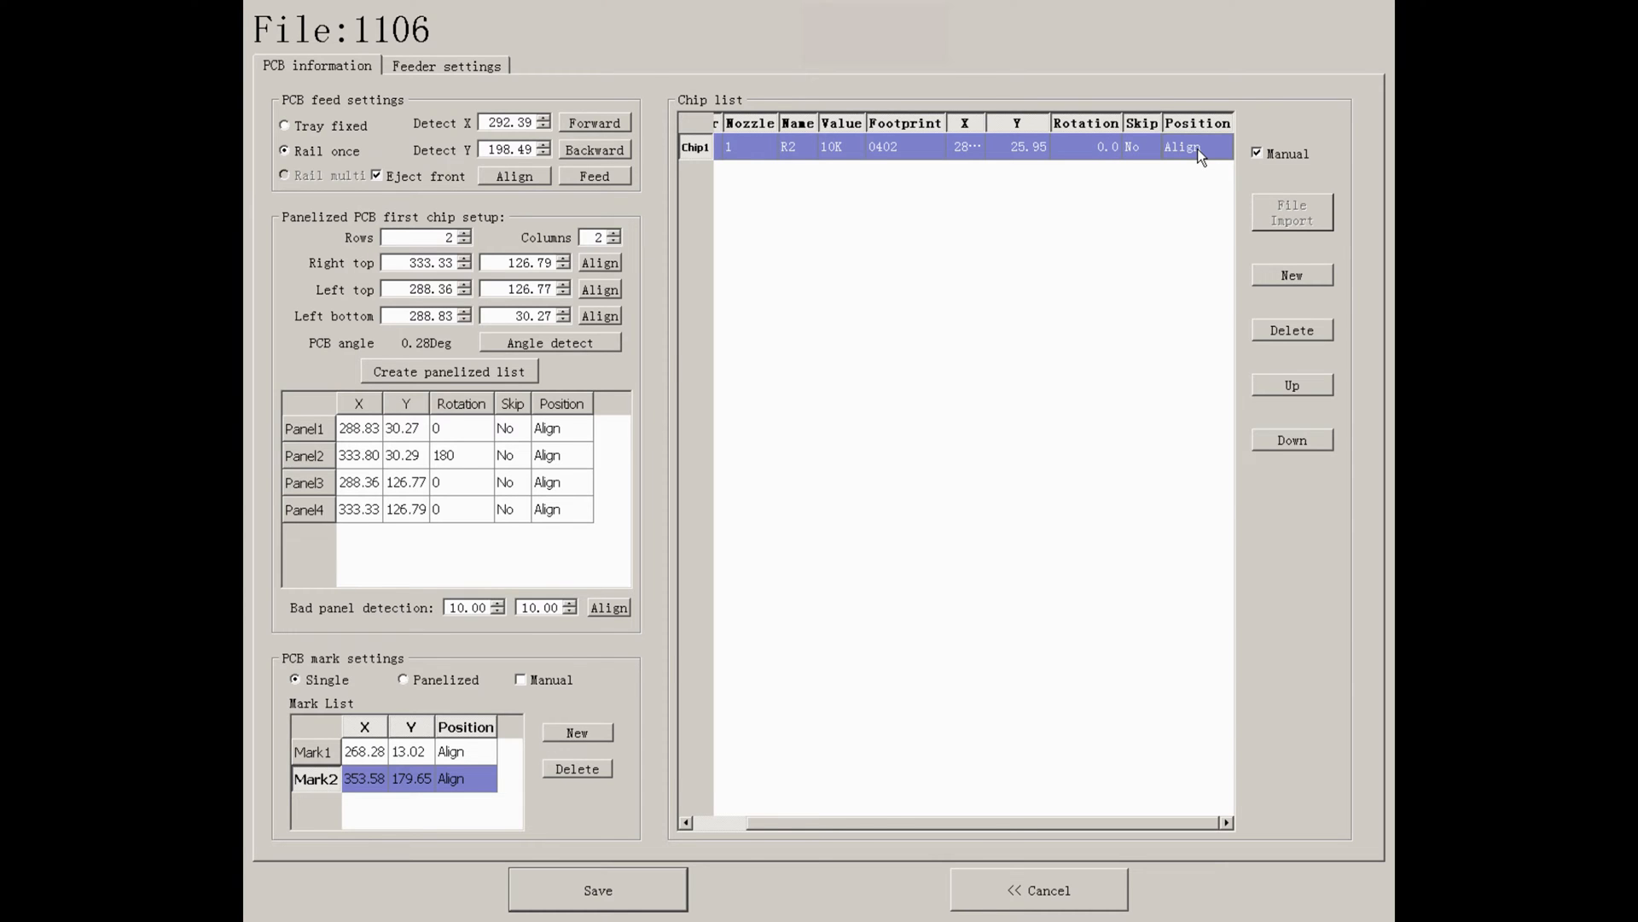
pyautogui.click(1182, 146)
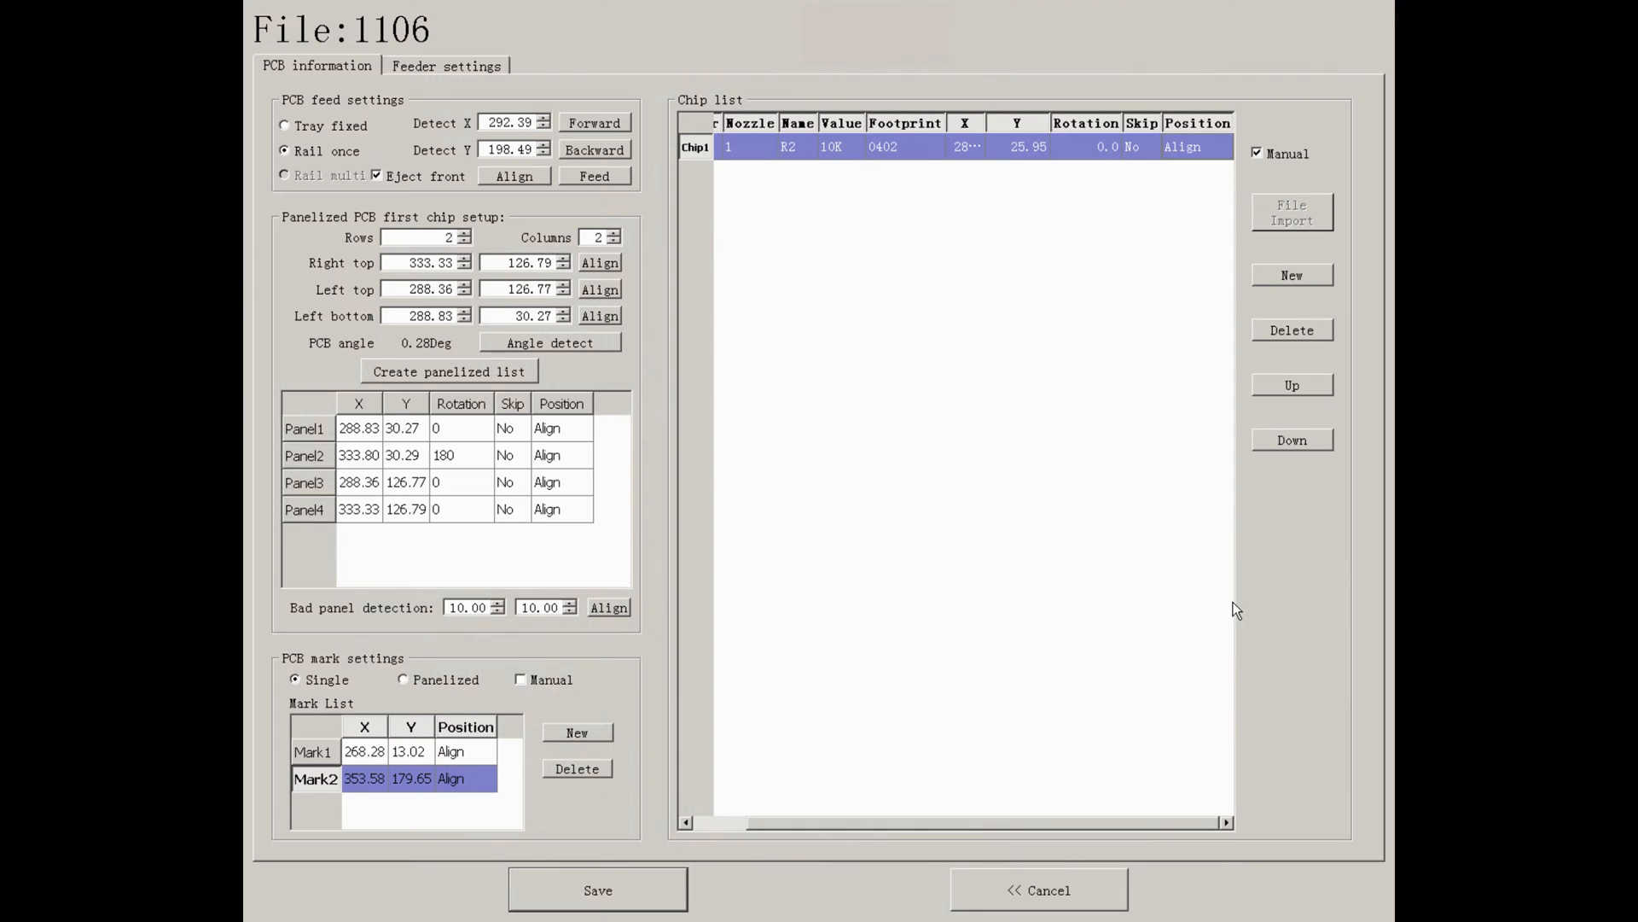
pyautogui.write('90')
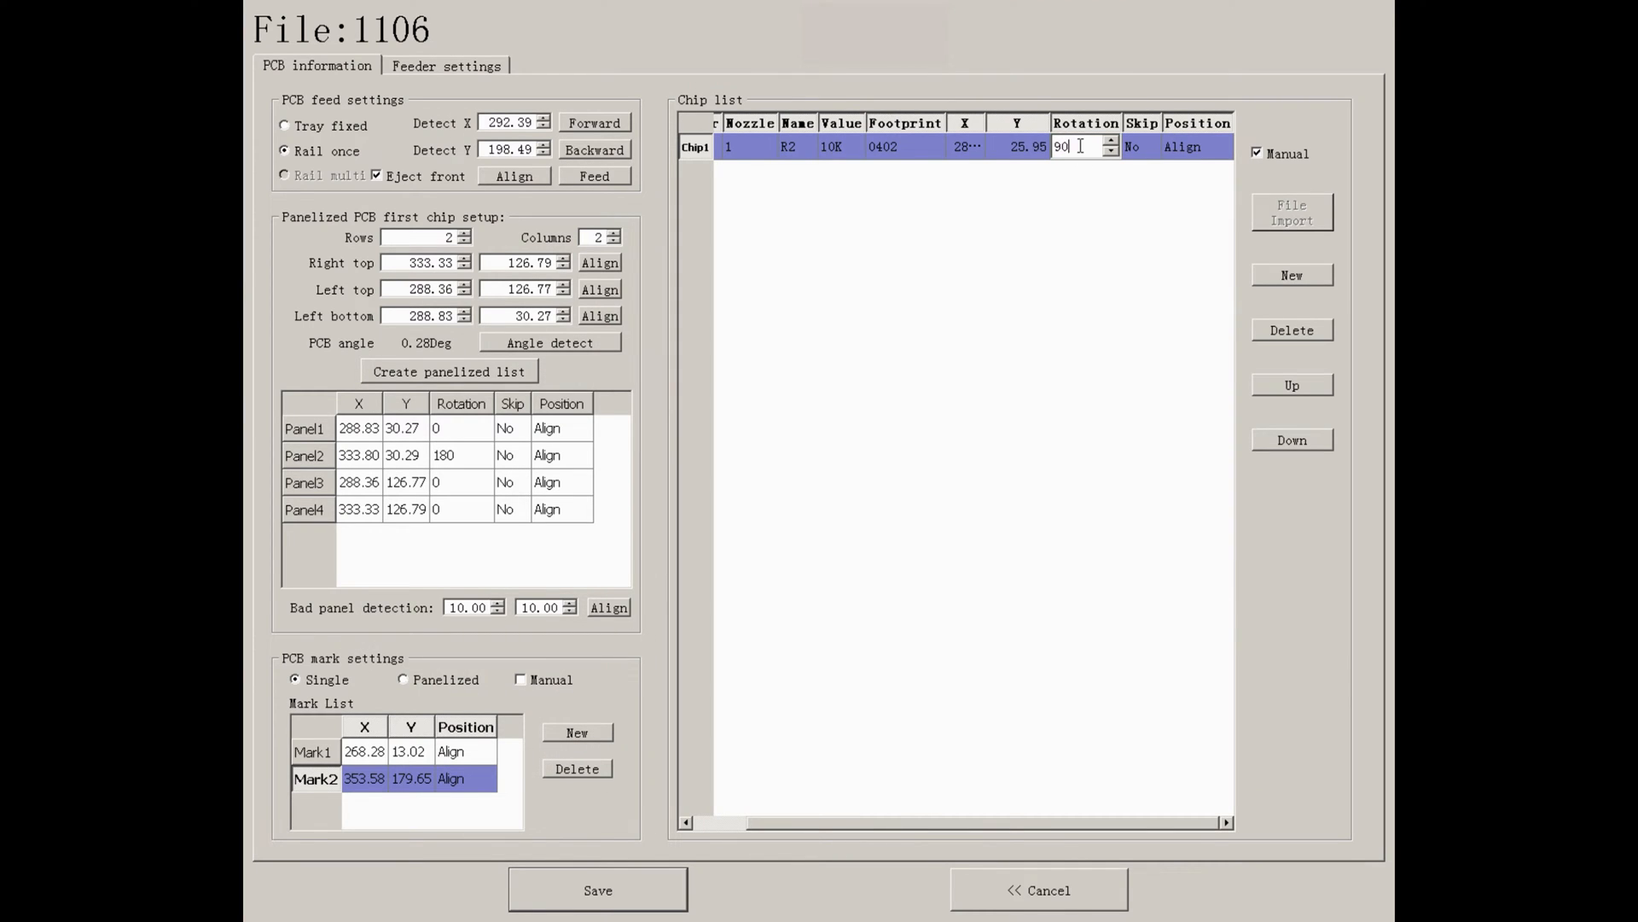
pyautogui.click(1291, 275)
pyautogui.write('0603')
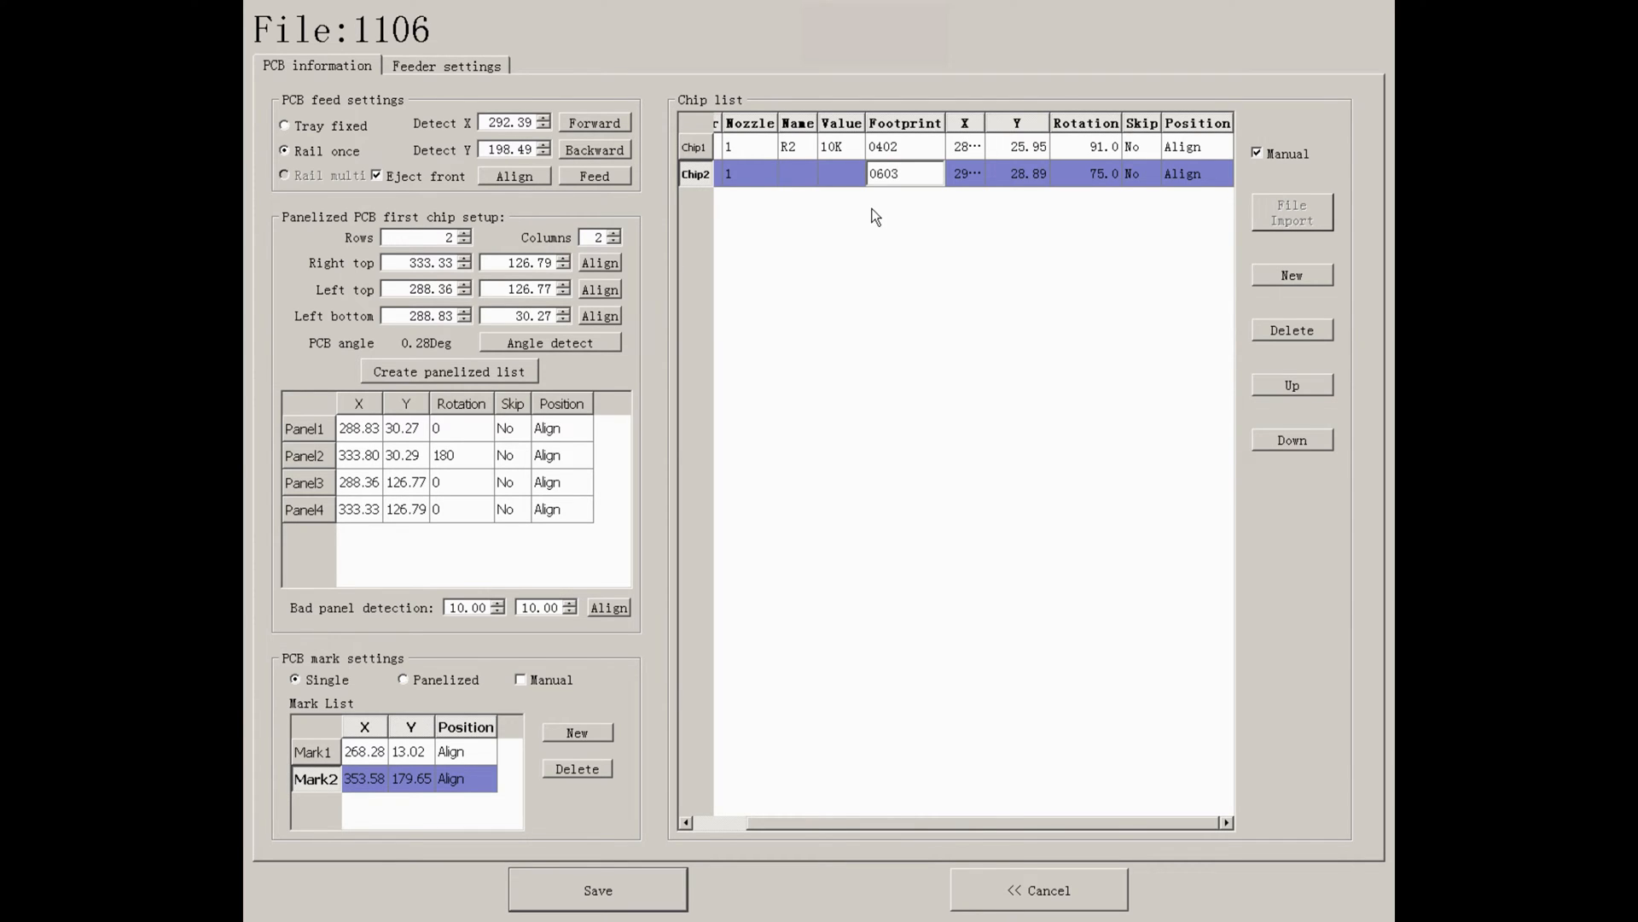
# Enter R3 (11K, 0603, rotation 75) and R4 (11K, 0805, rotation 60).
pyautogui.write('11K')
pyautogui.click(799, 174)
pyautogui.write('R')
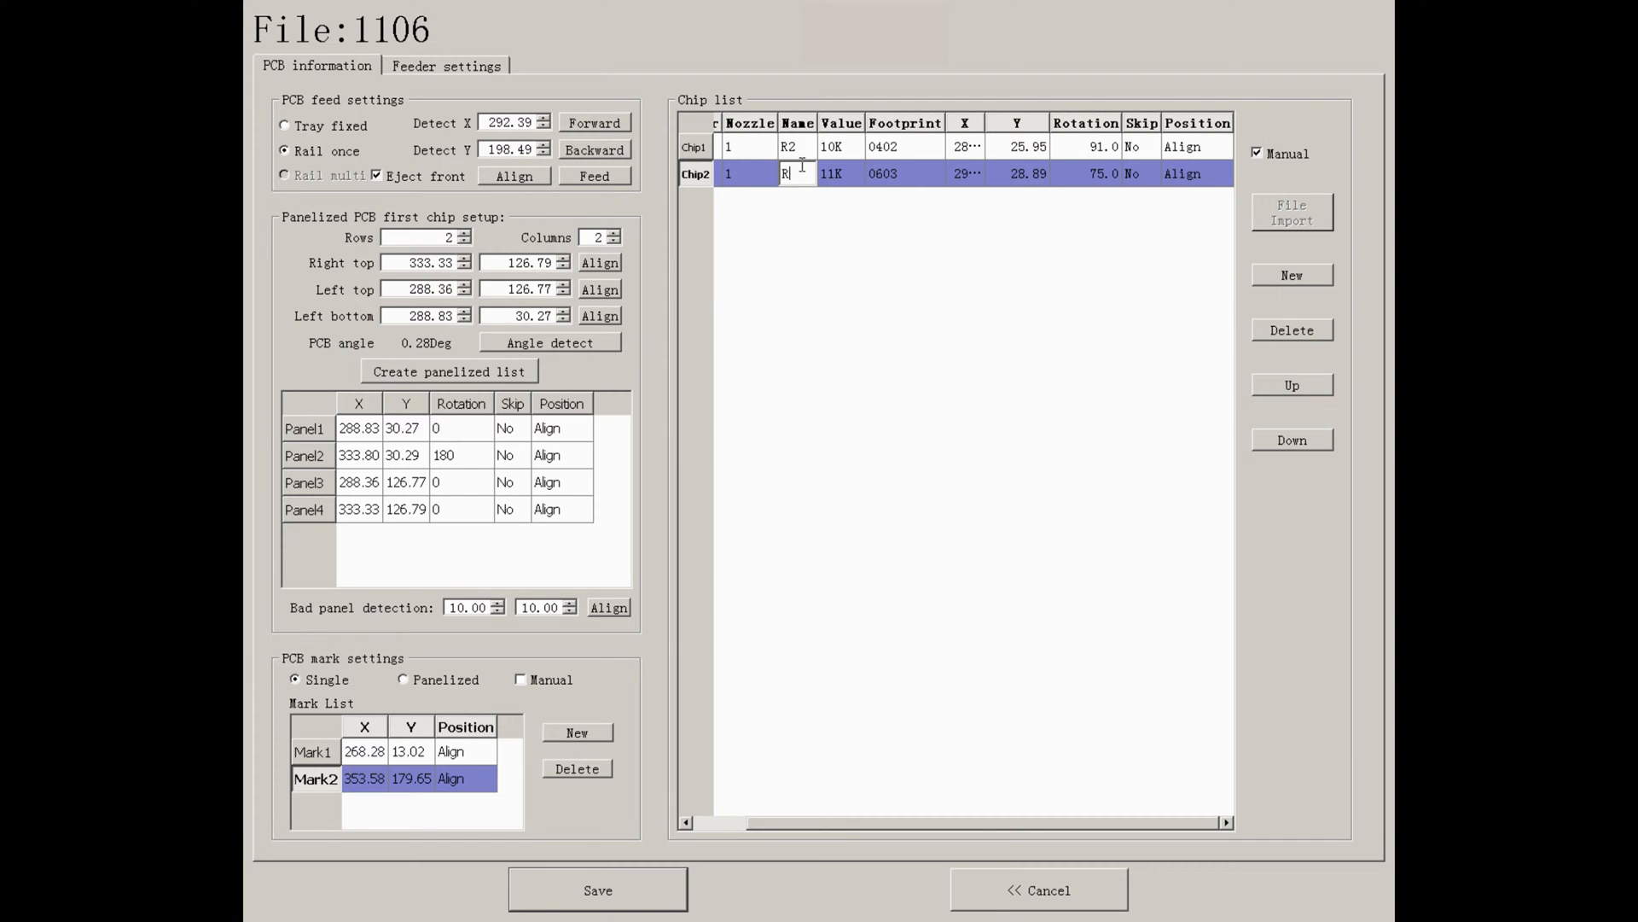
pyautogui.click(1291, 275)
pyautogui.write('6')
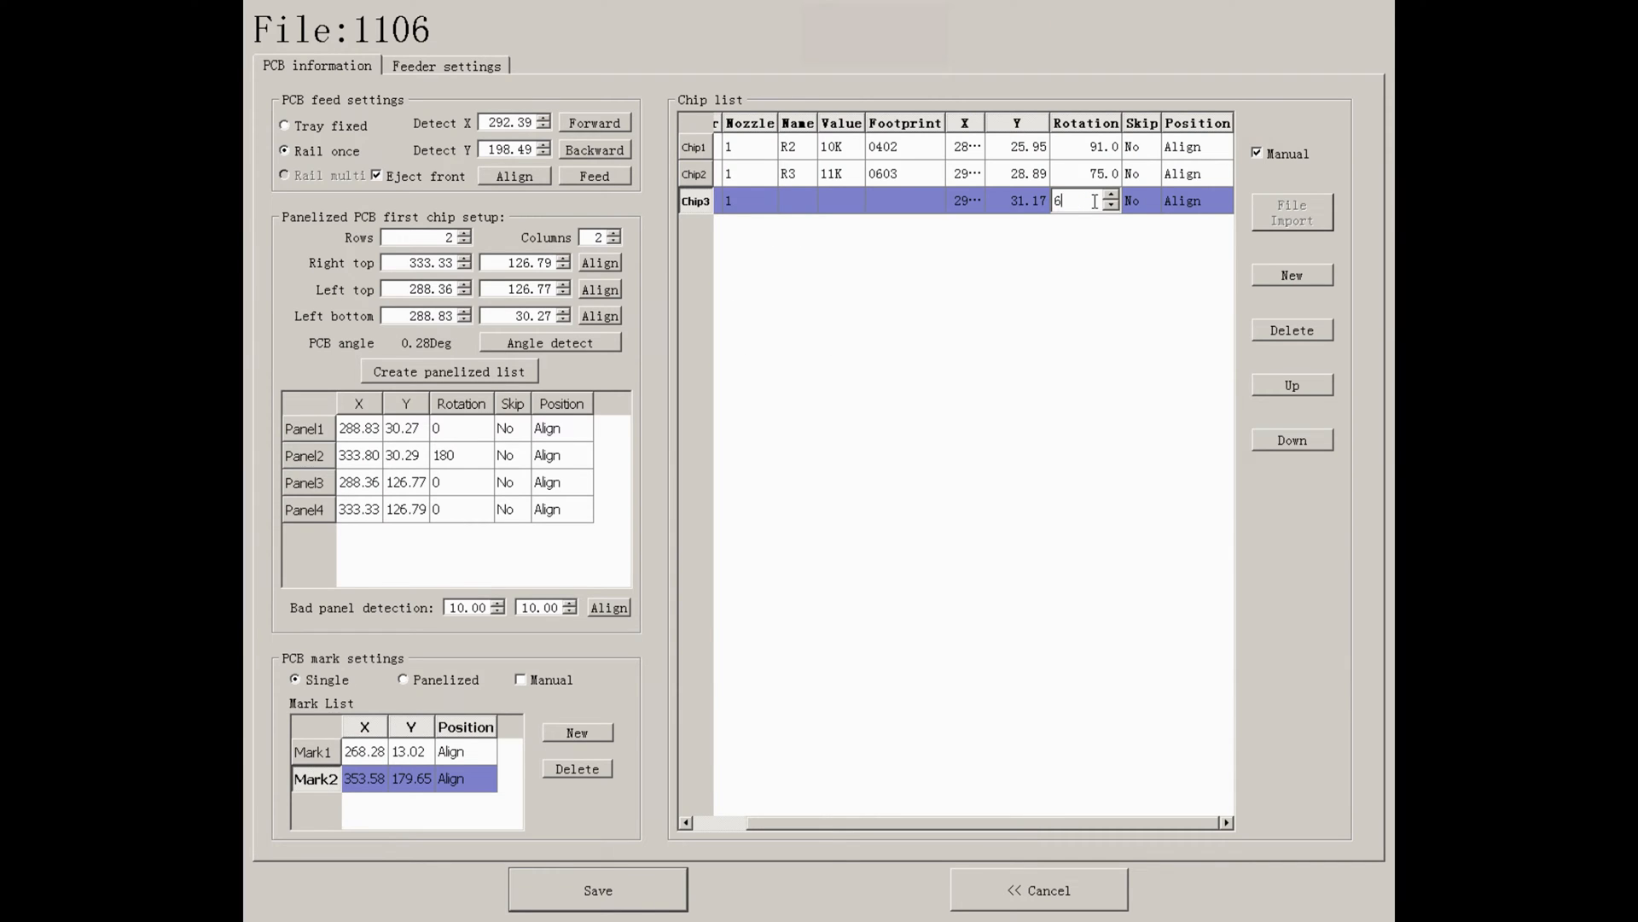
pyautogui.write('0805')
pyautogui.click(798, 201)
pyautogui.write('R4')
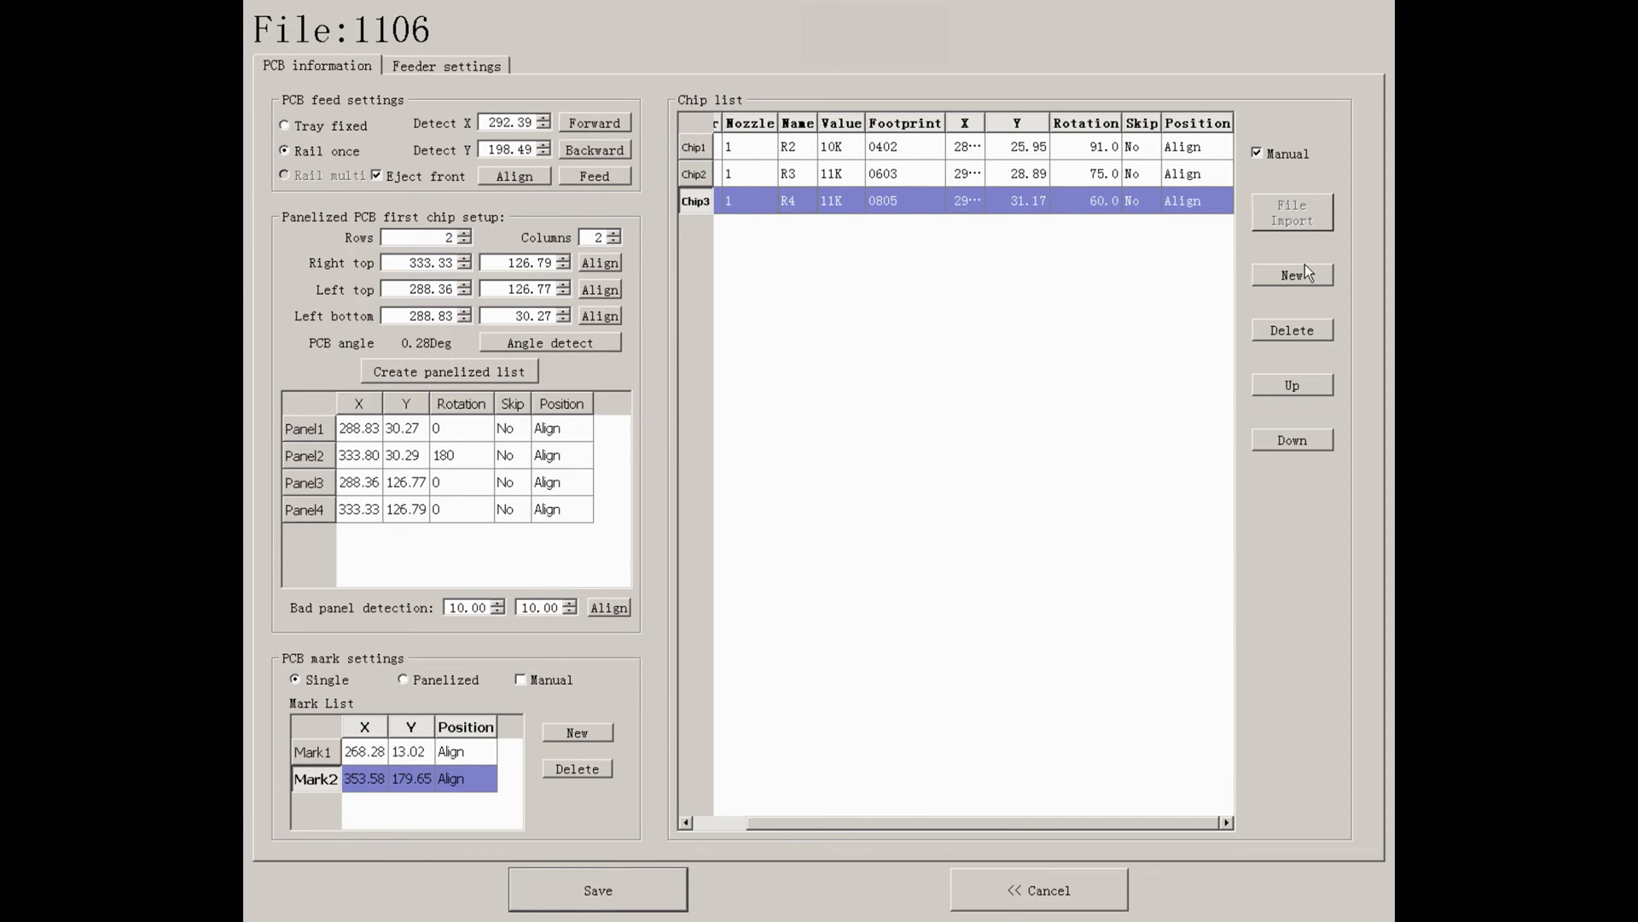
# Add a fourth chip row with rotation -15 and value 11K.
pyautogui.click(1293, 274)
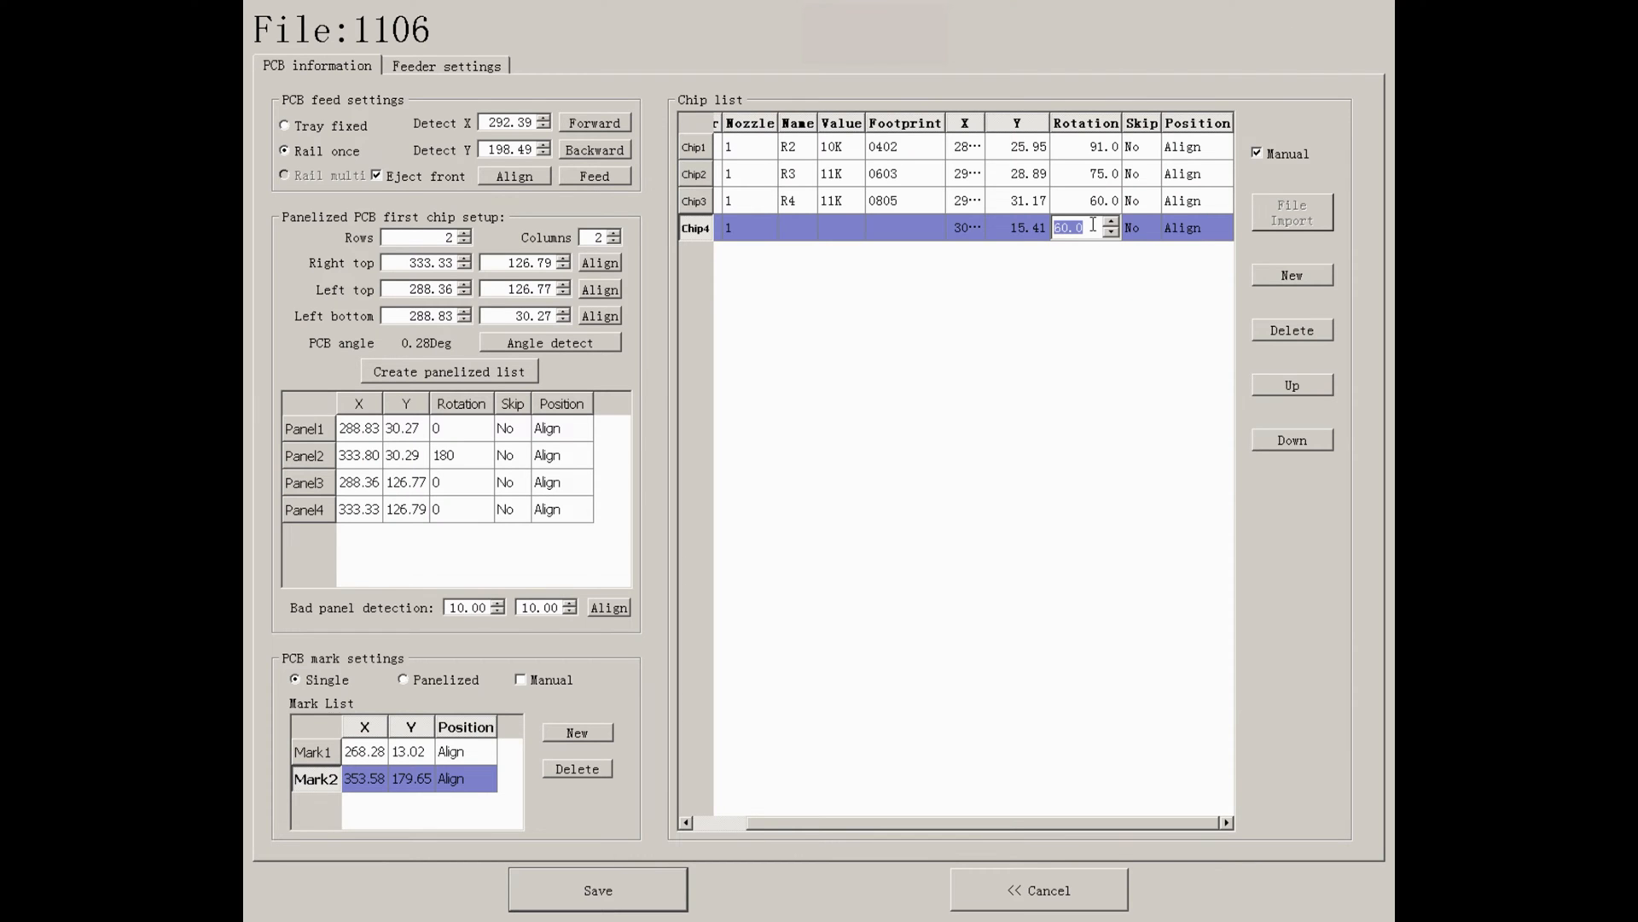
pyautogui.write('-15')
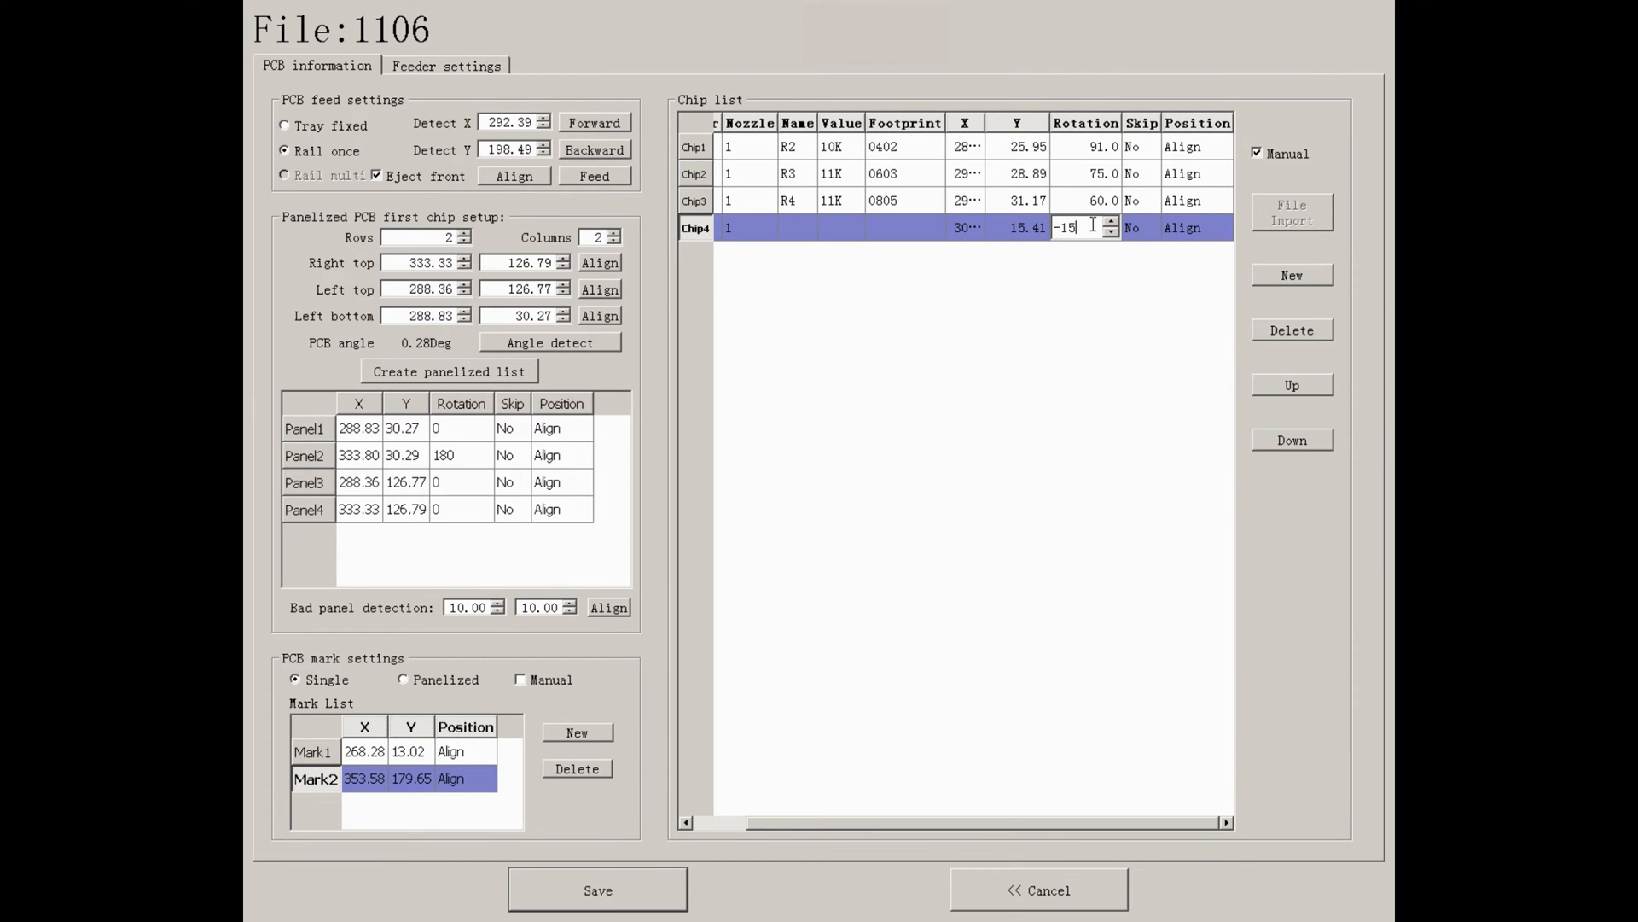
pyautogui.click(903, 228)
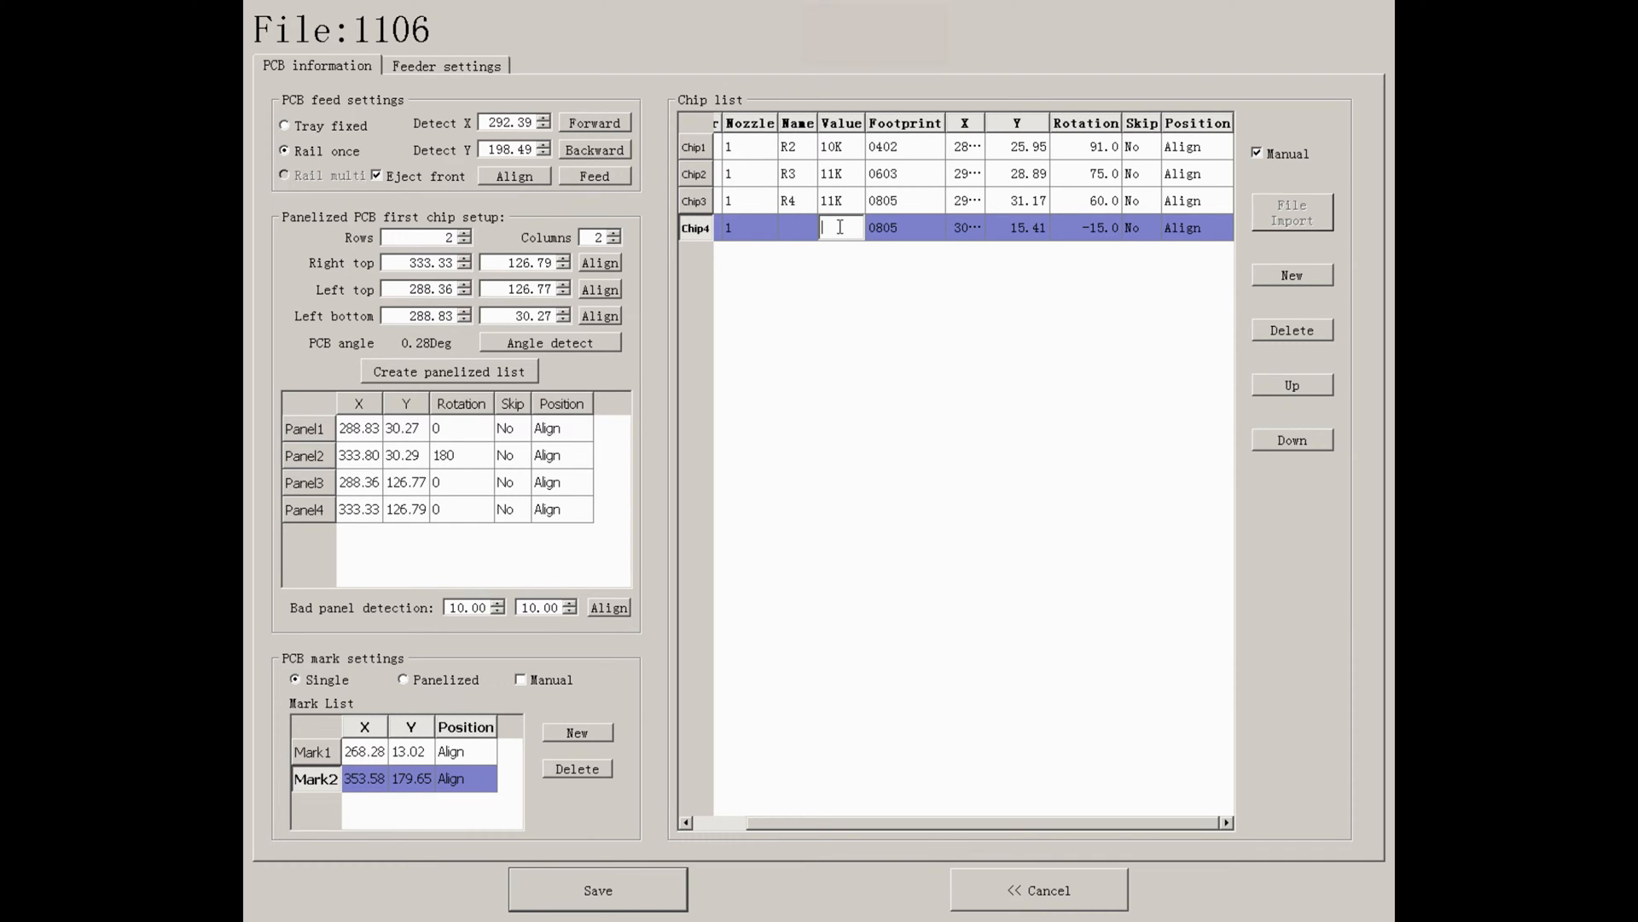
pyautogui.write('1')
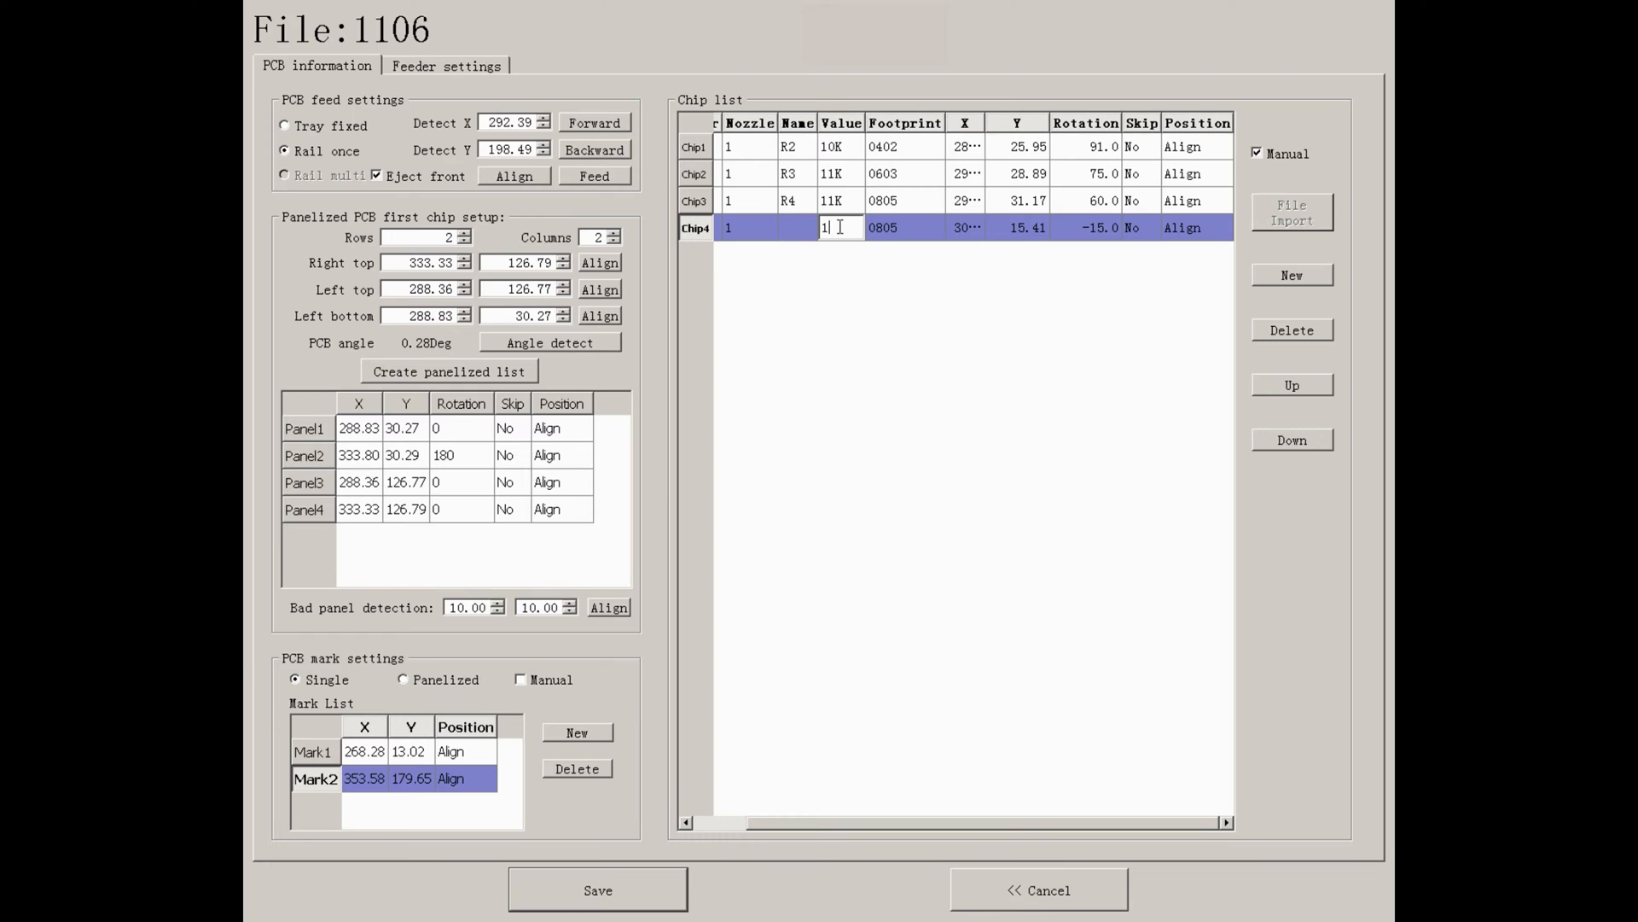
pyautogui.write('11K')
pyautogui.click(798, 228)
pyautogui.write('R5')
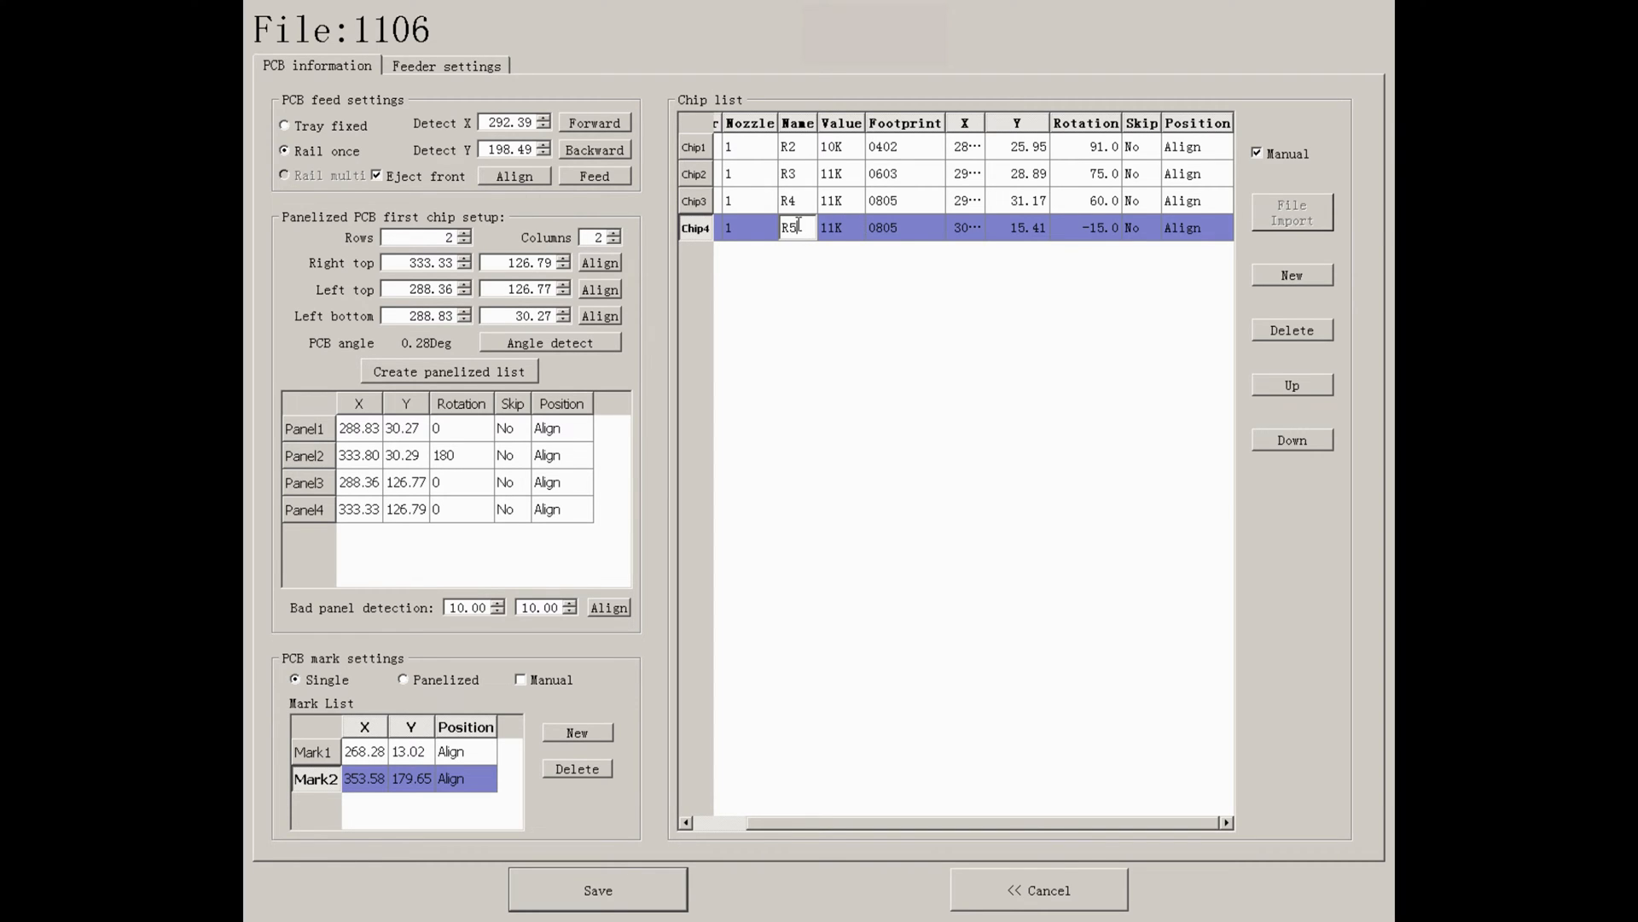
# Add a TQFP100 chip valued 12K, then move it above R5 and back below.
pyautogui.click(1291, 275)
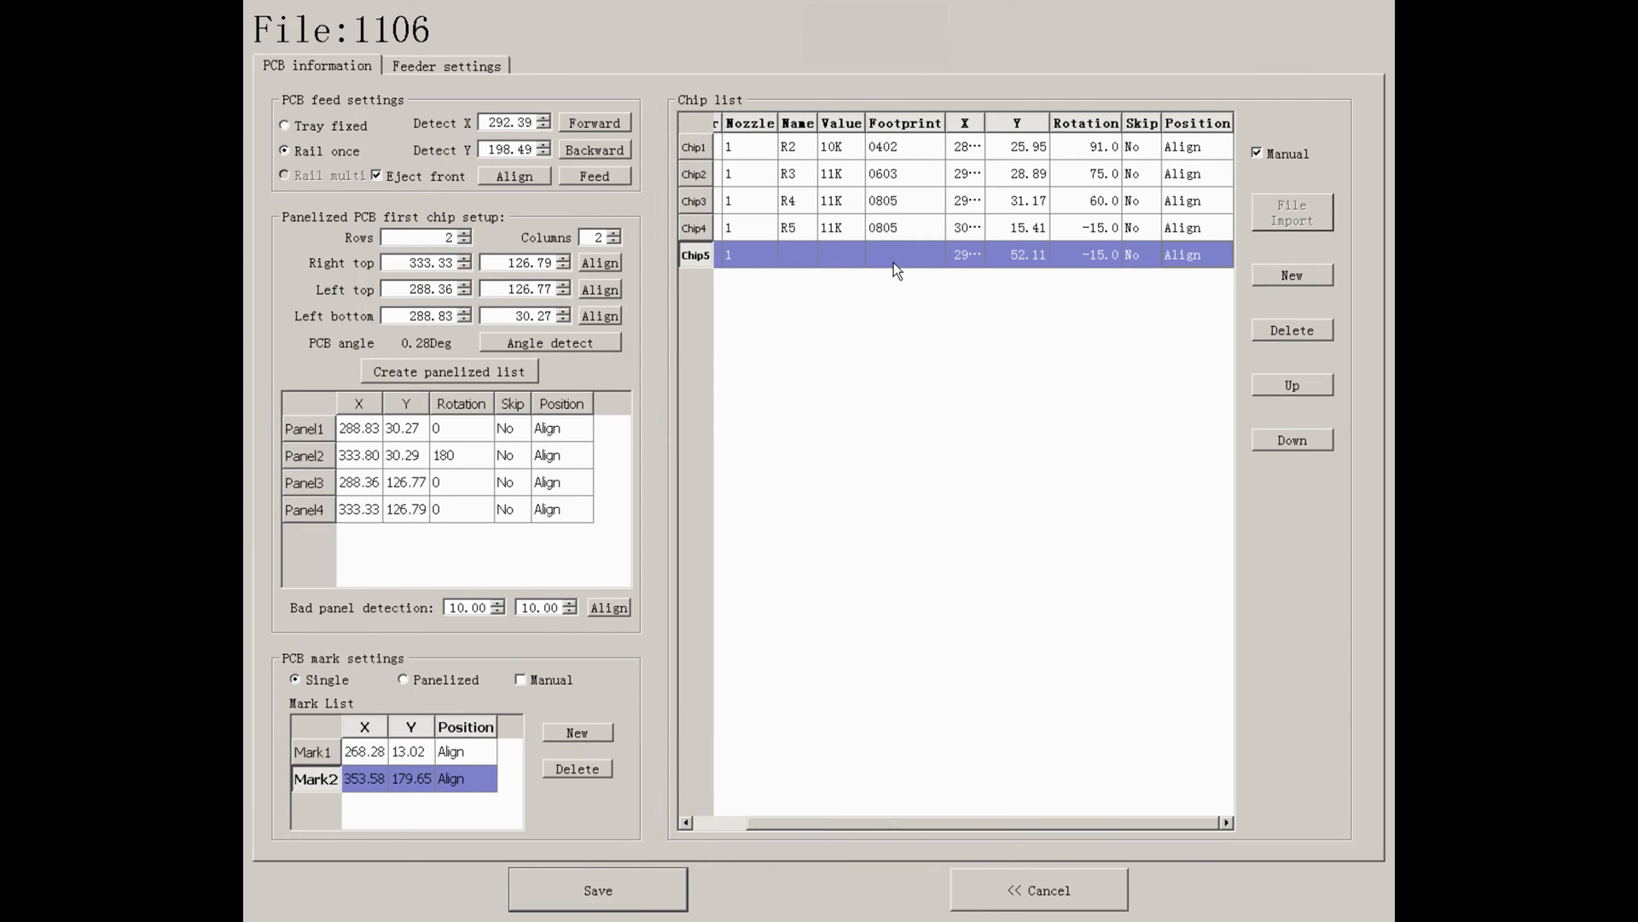
pyautogui.write('TQFP100')
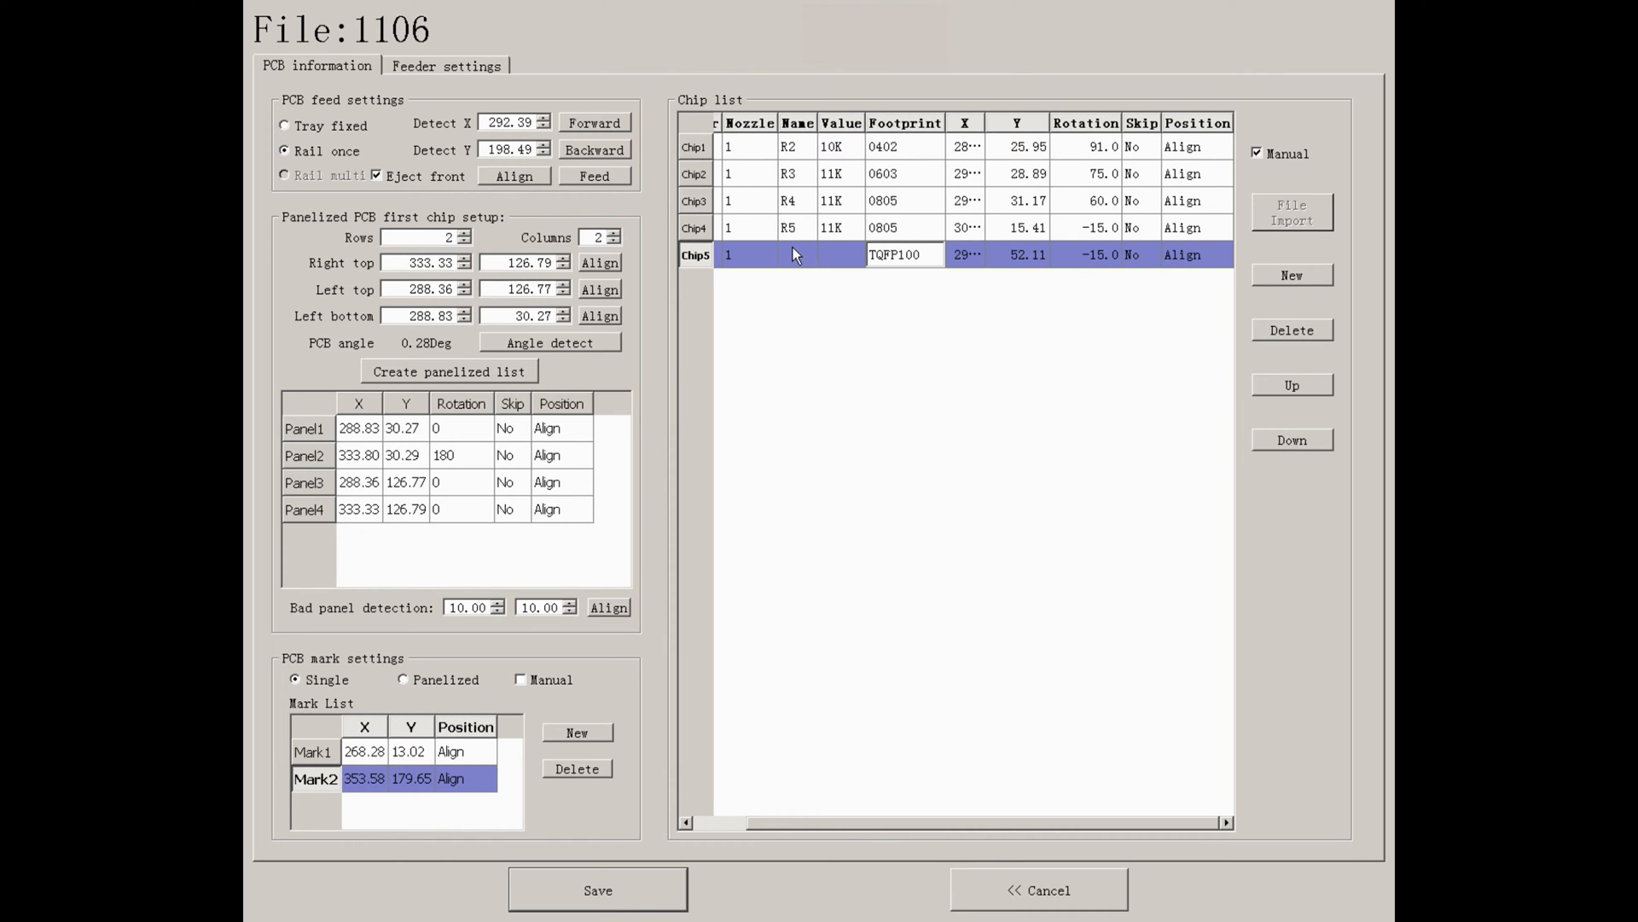
pyautogui.click(842, 255)
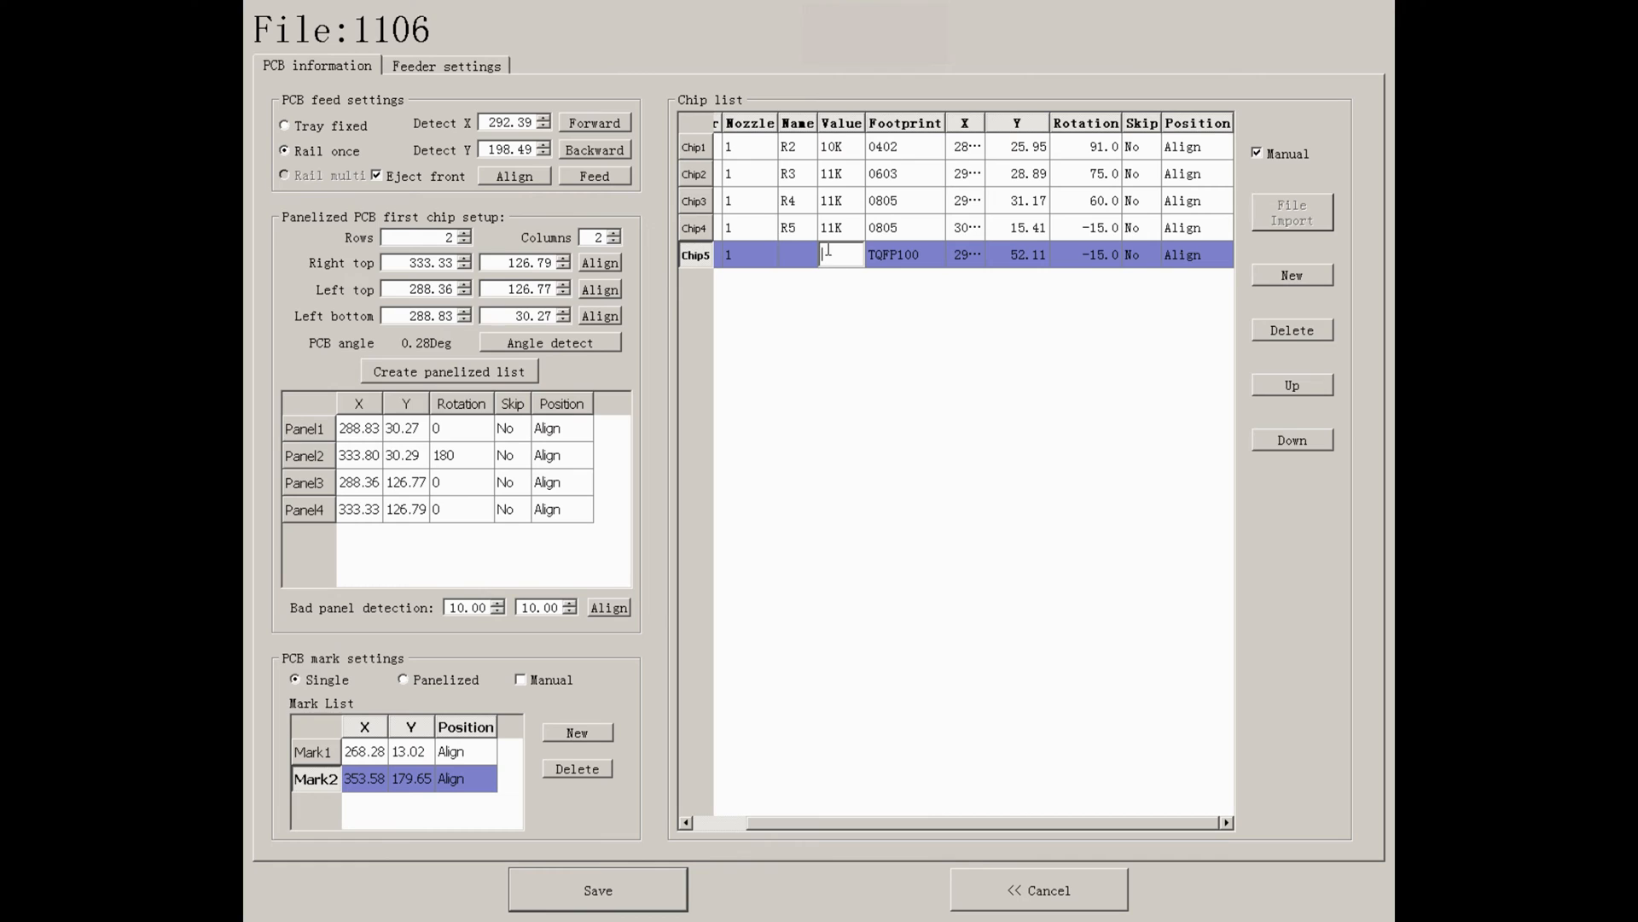
pyautogui.write('12K')
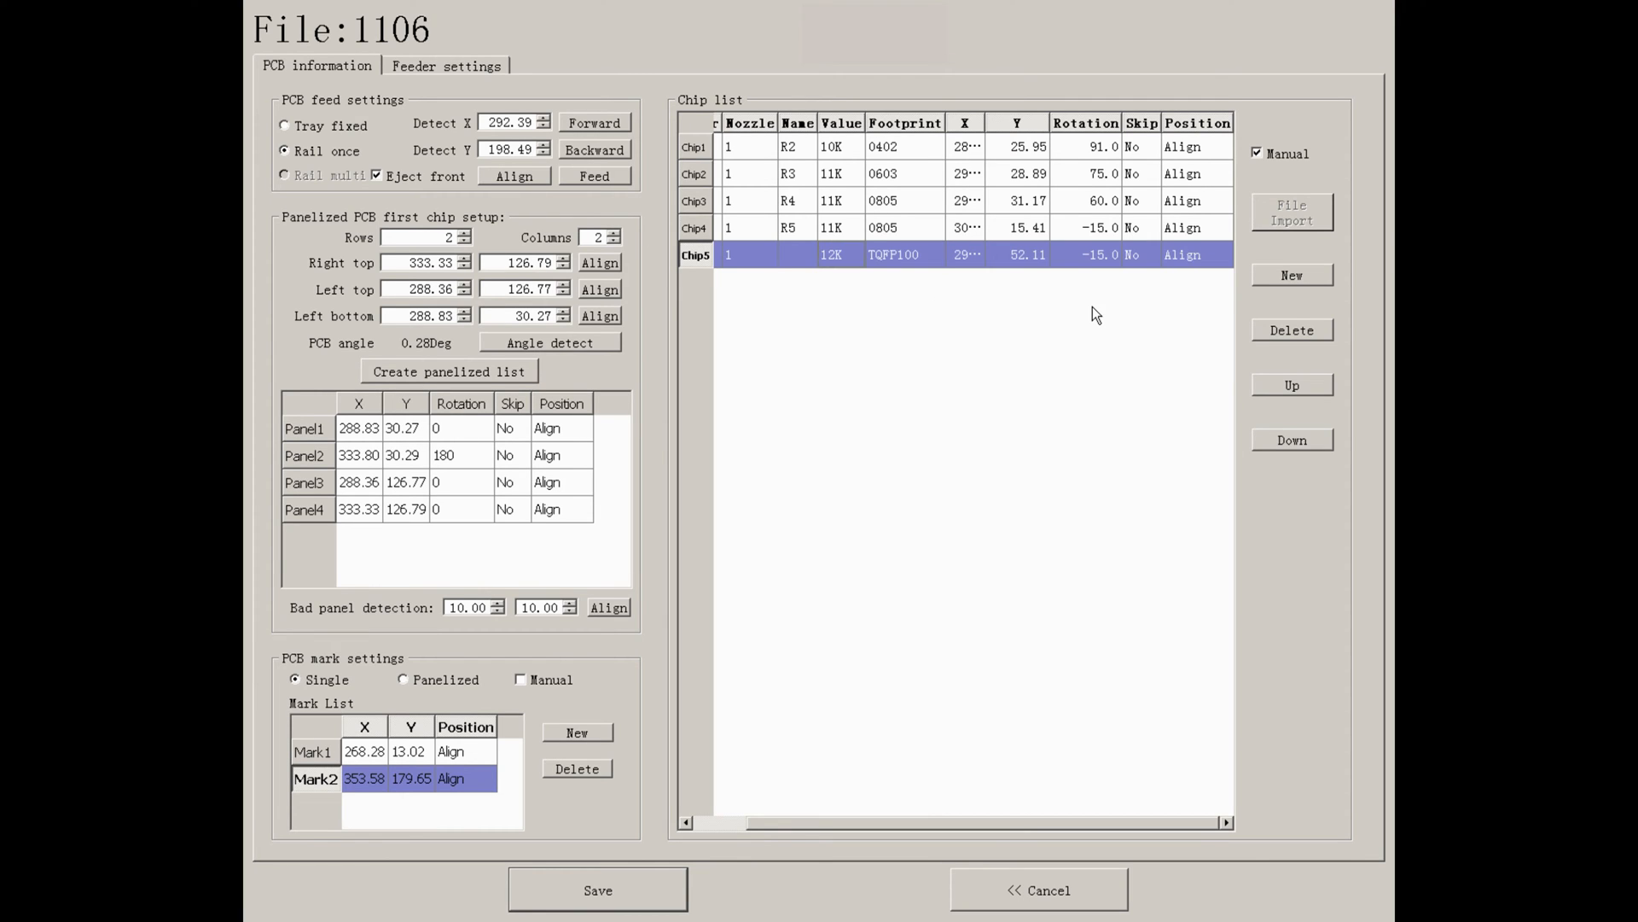
pyautogui.click(1291, 385)
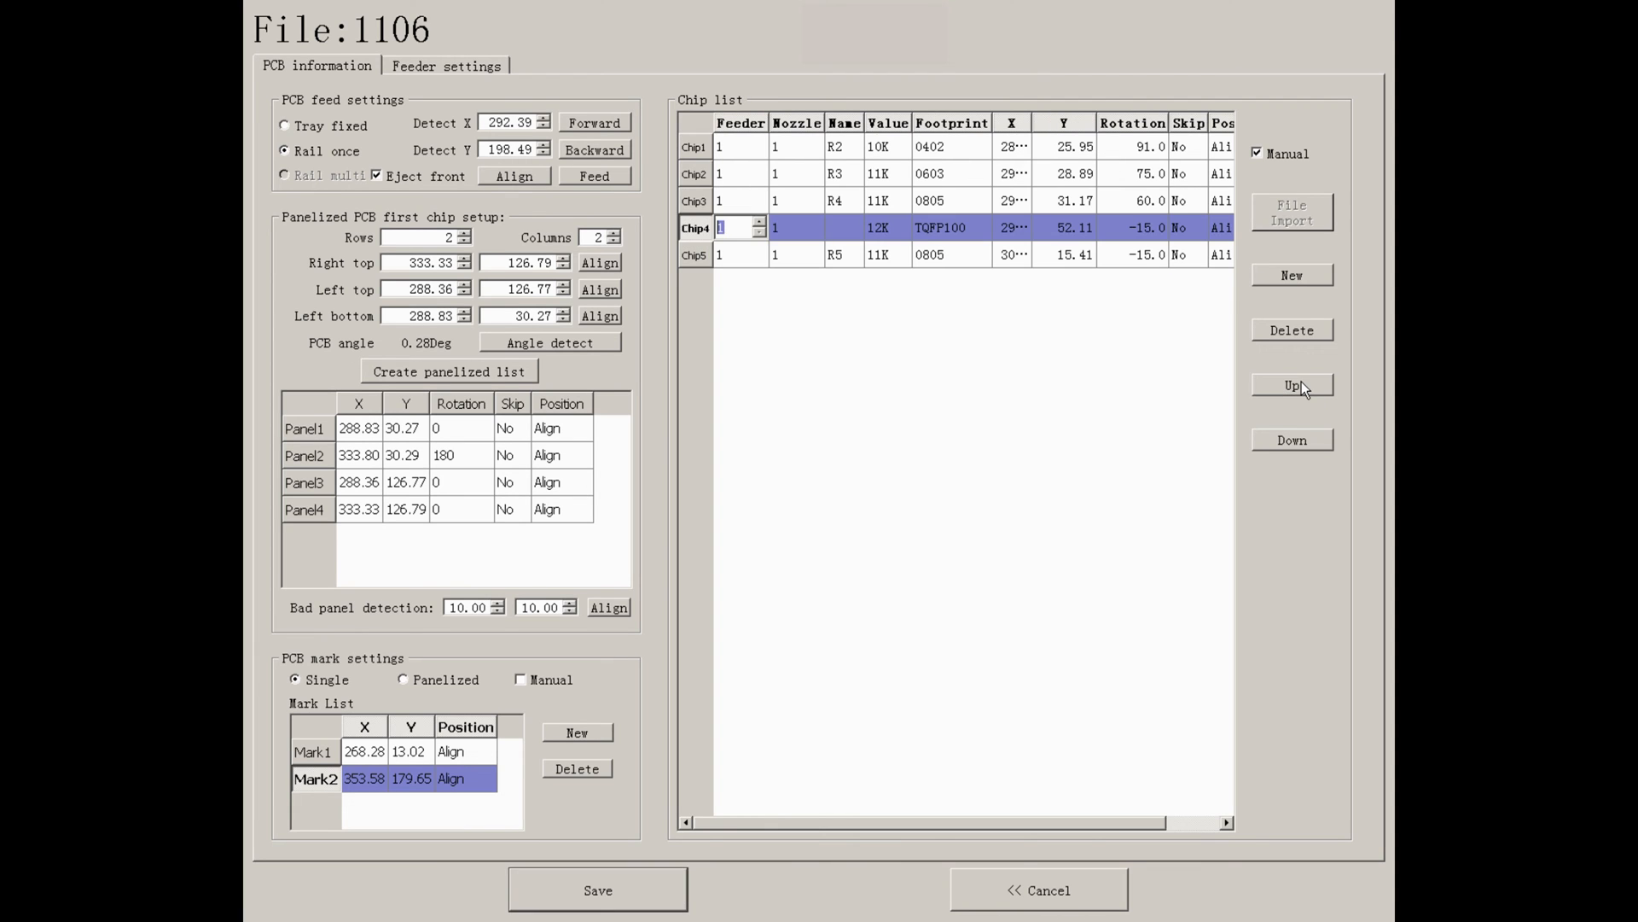
pyautogui.click(1291, 438)
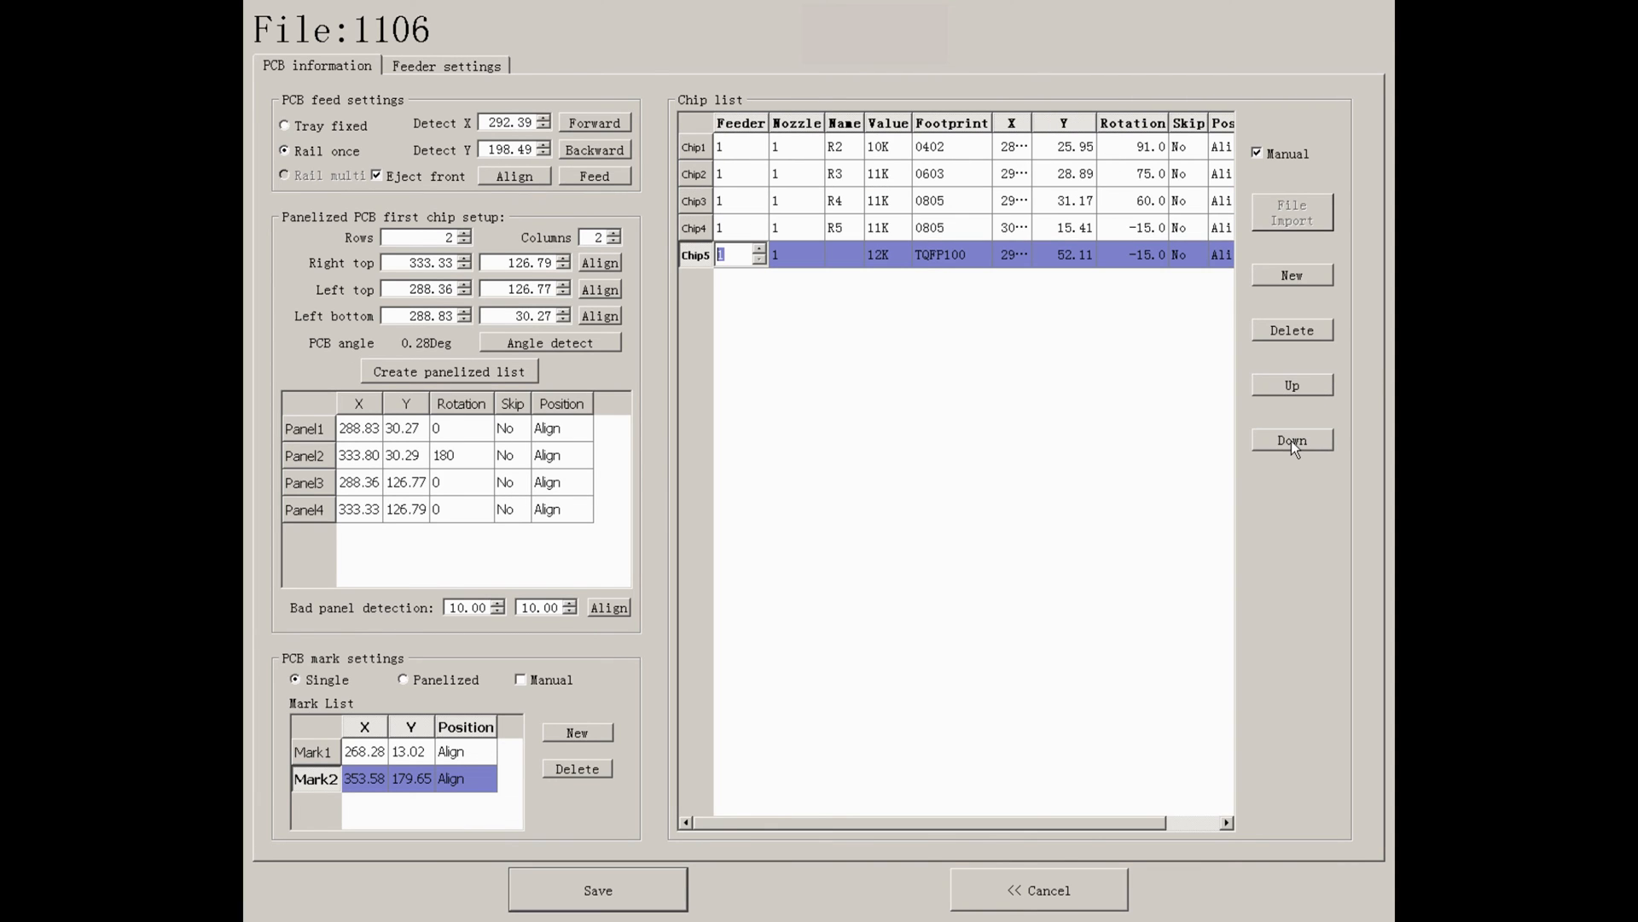